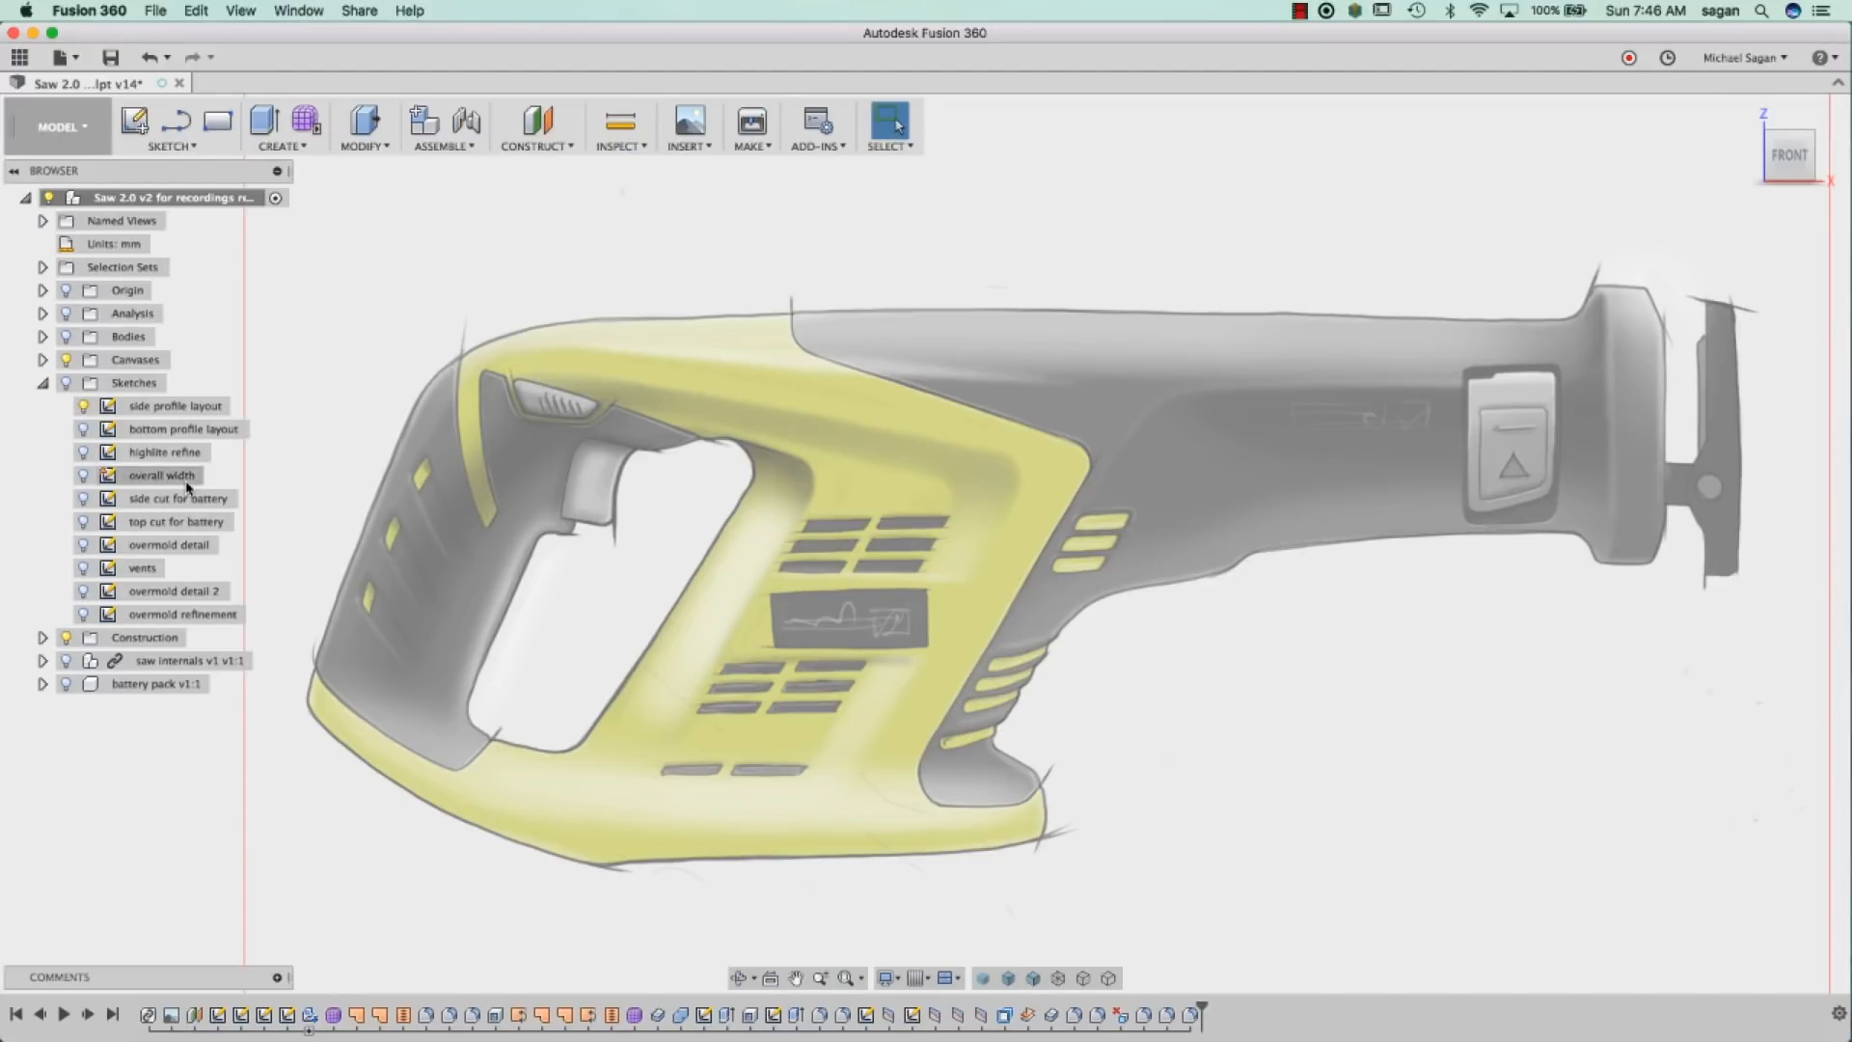
# Expand Canvases in the browser and edit the saw sketch canvas.
pyautogui.click(127, 289)
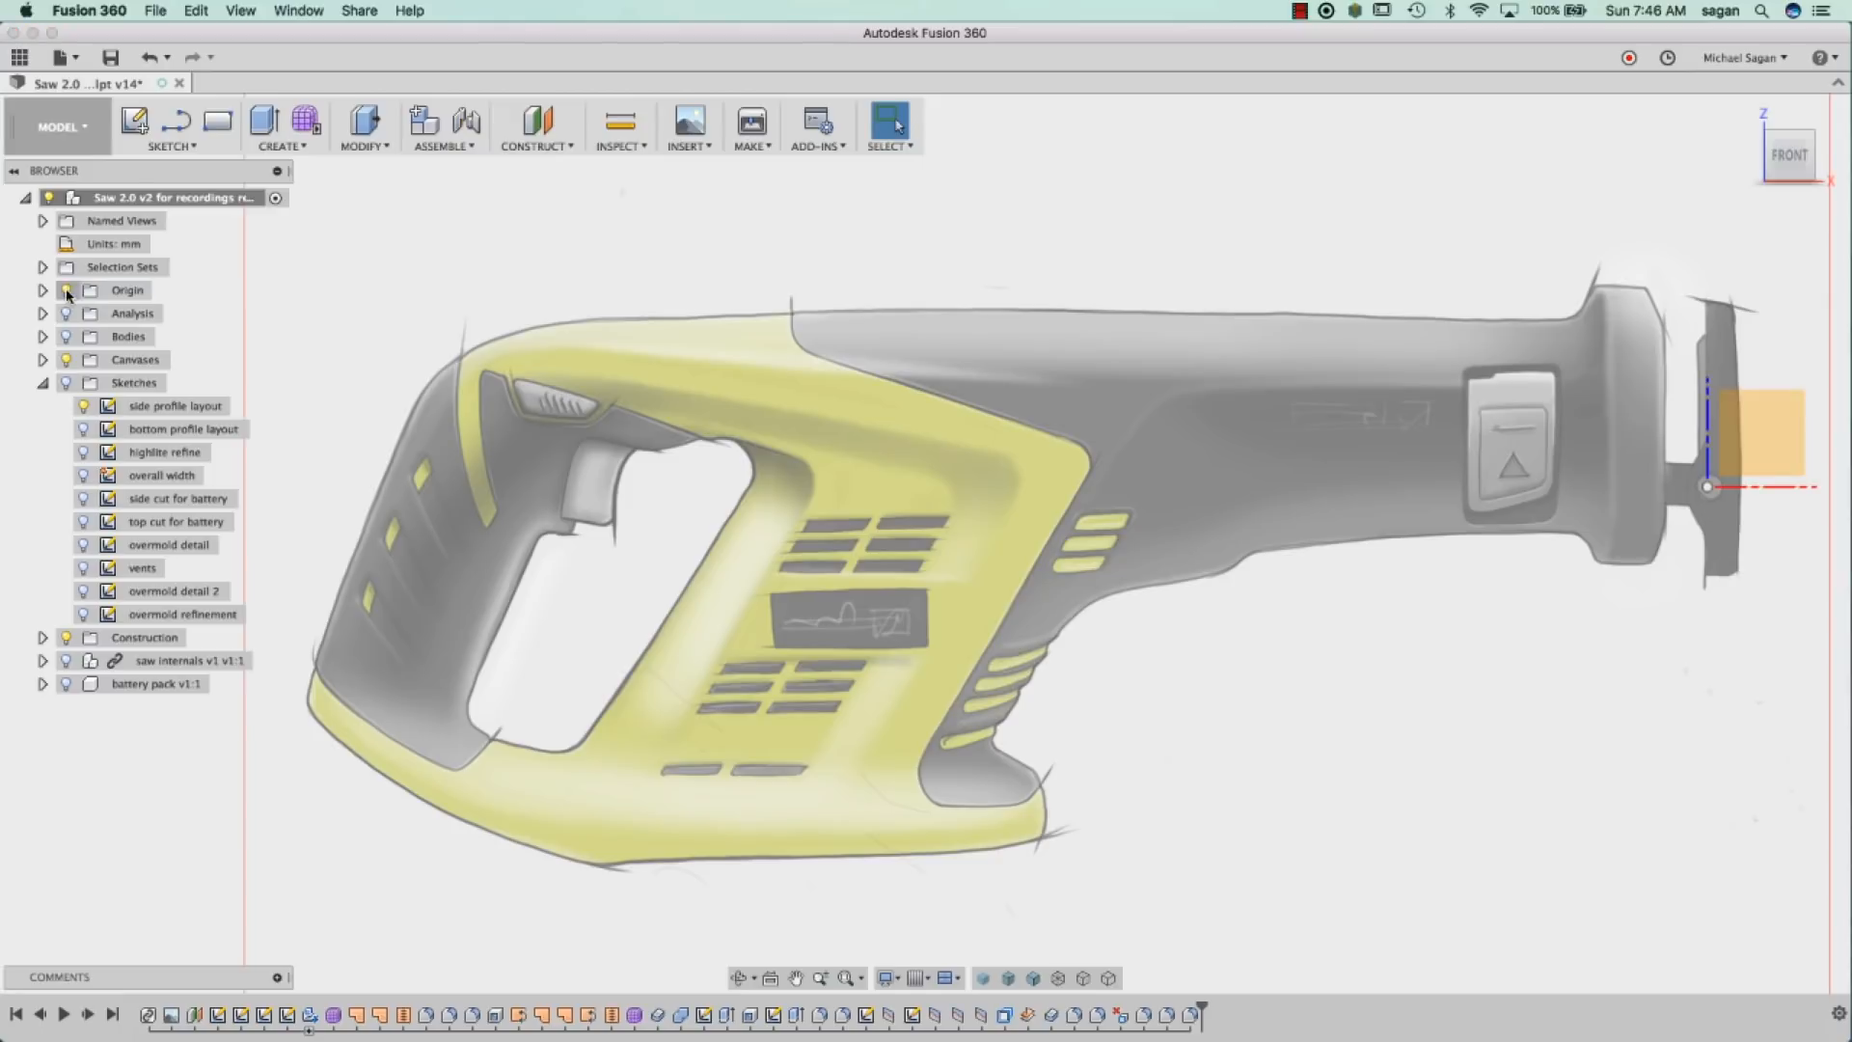
pyautogui.click(41, 359)
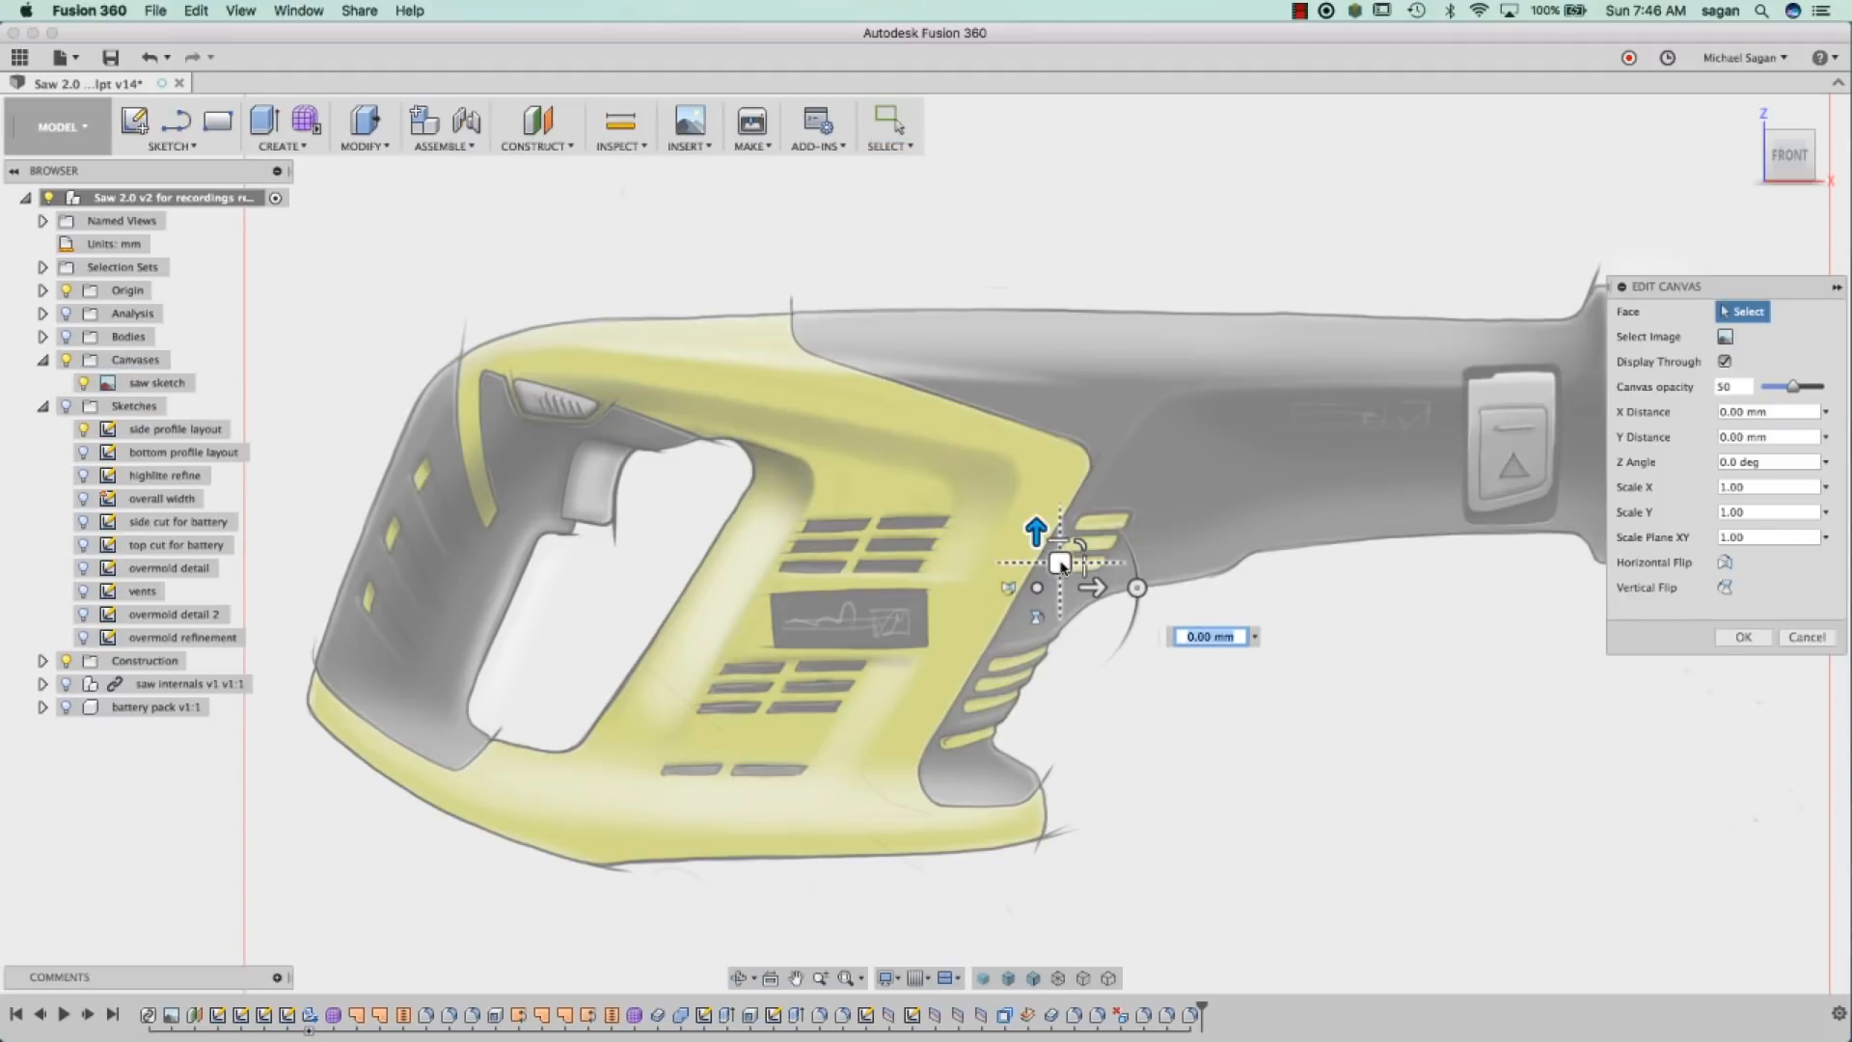
pyautogui.moveTo(1281, 672)
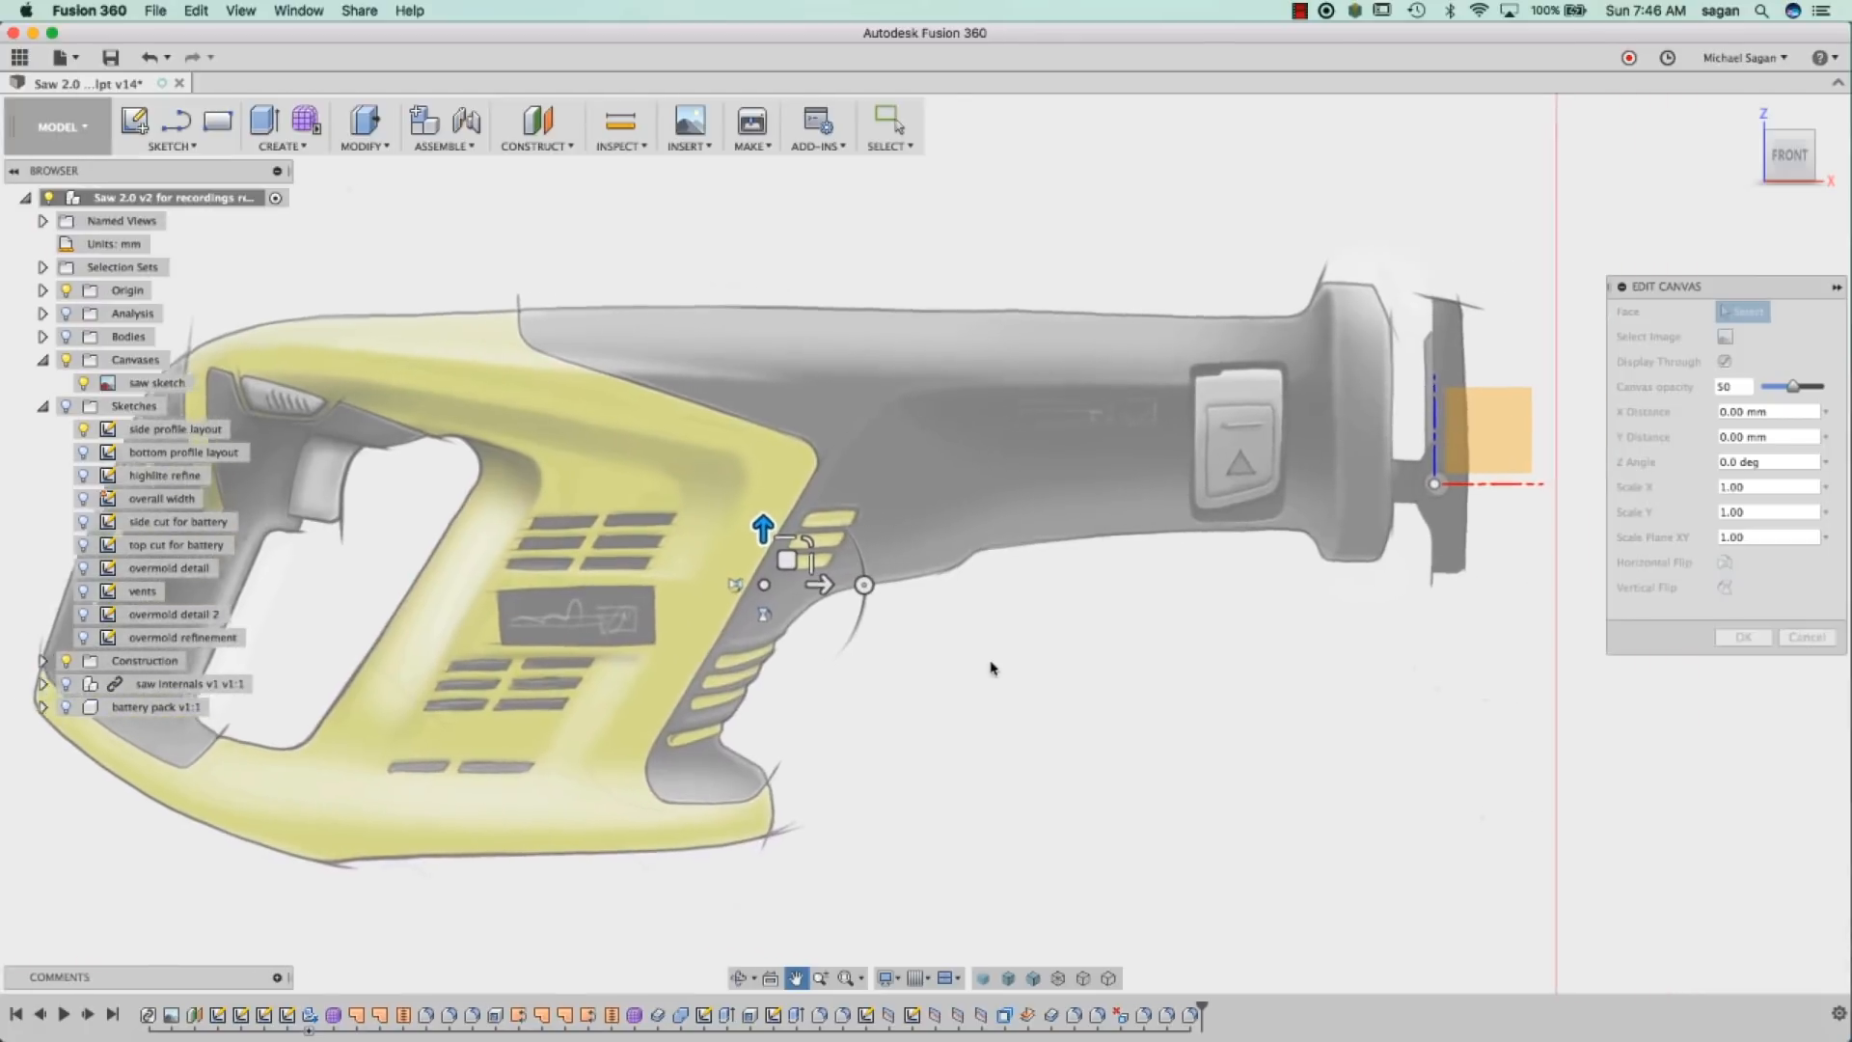
pyautogui.click(1742, 310)
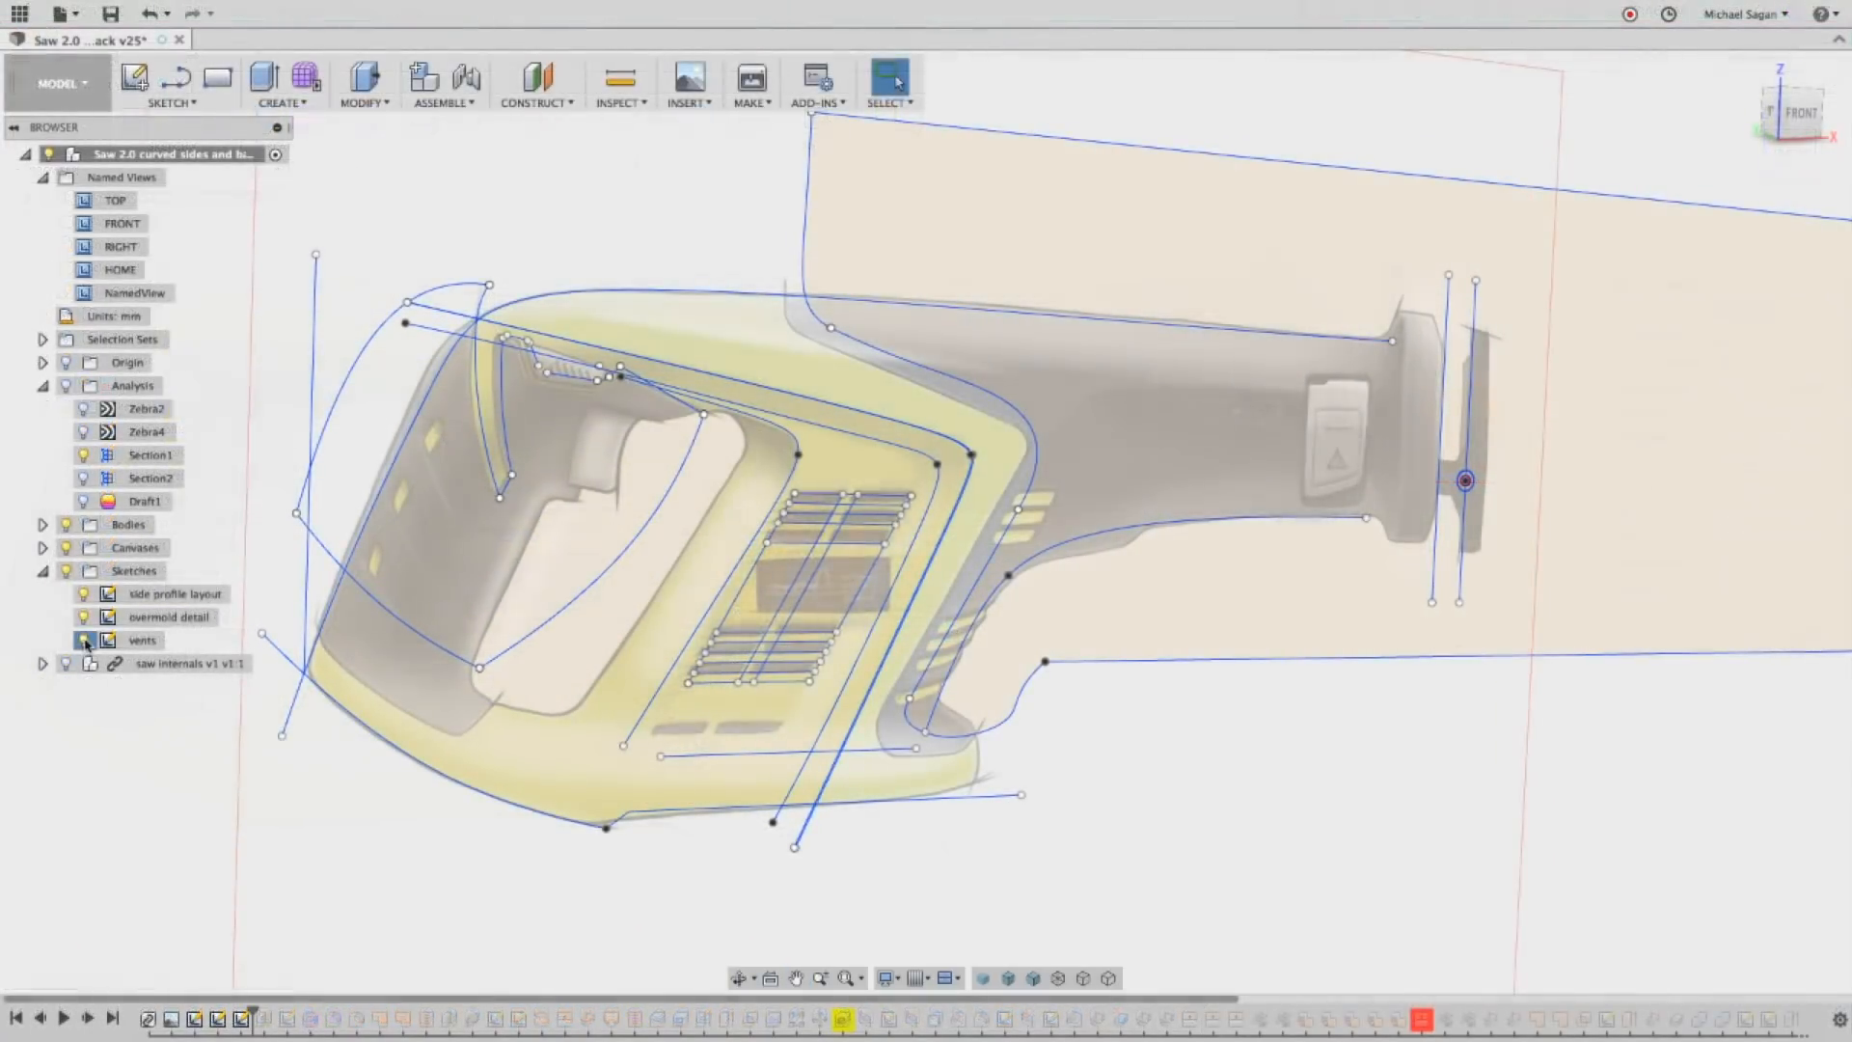
# Start editing the side profile layout sketch from the browser.
pyautogui.rightClick(173, 592)
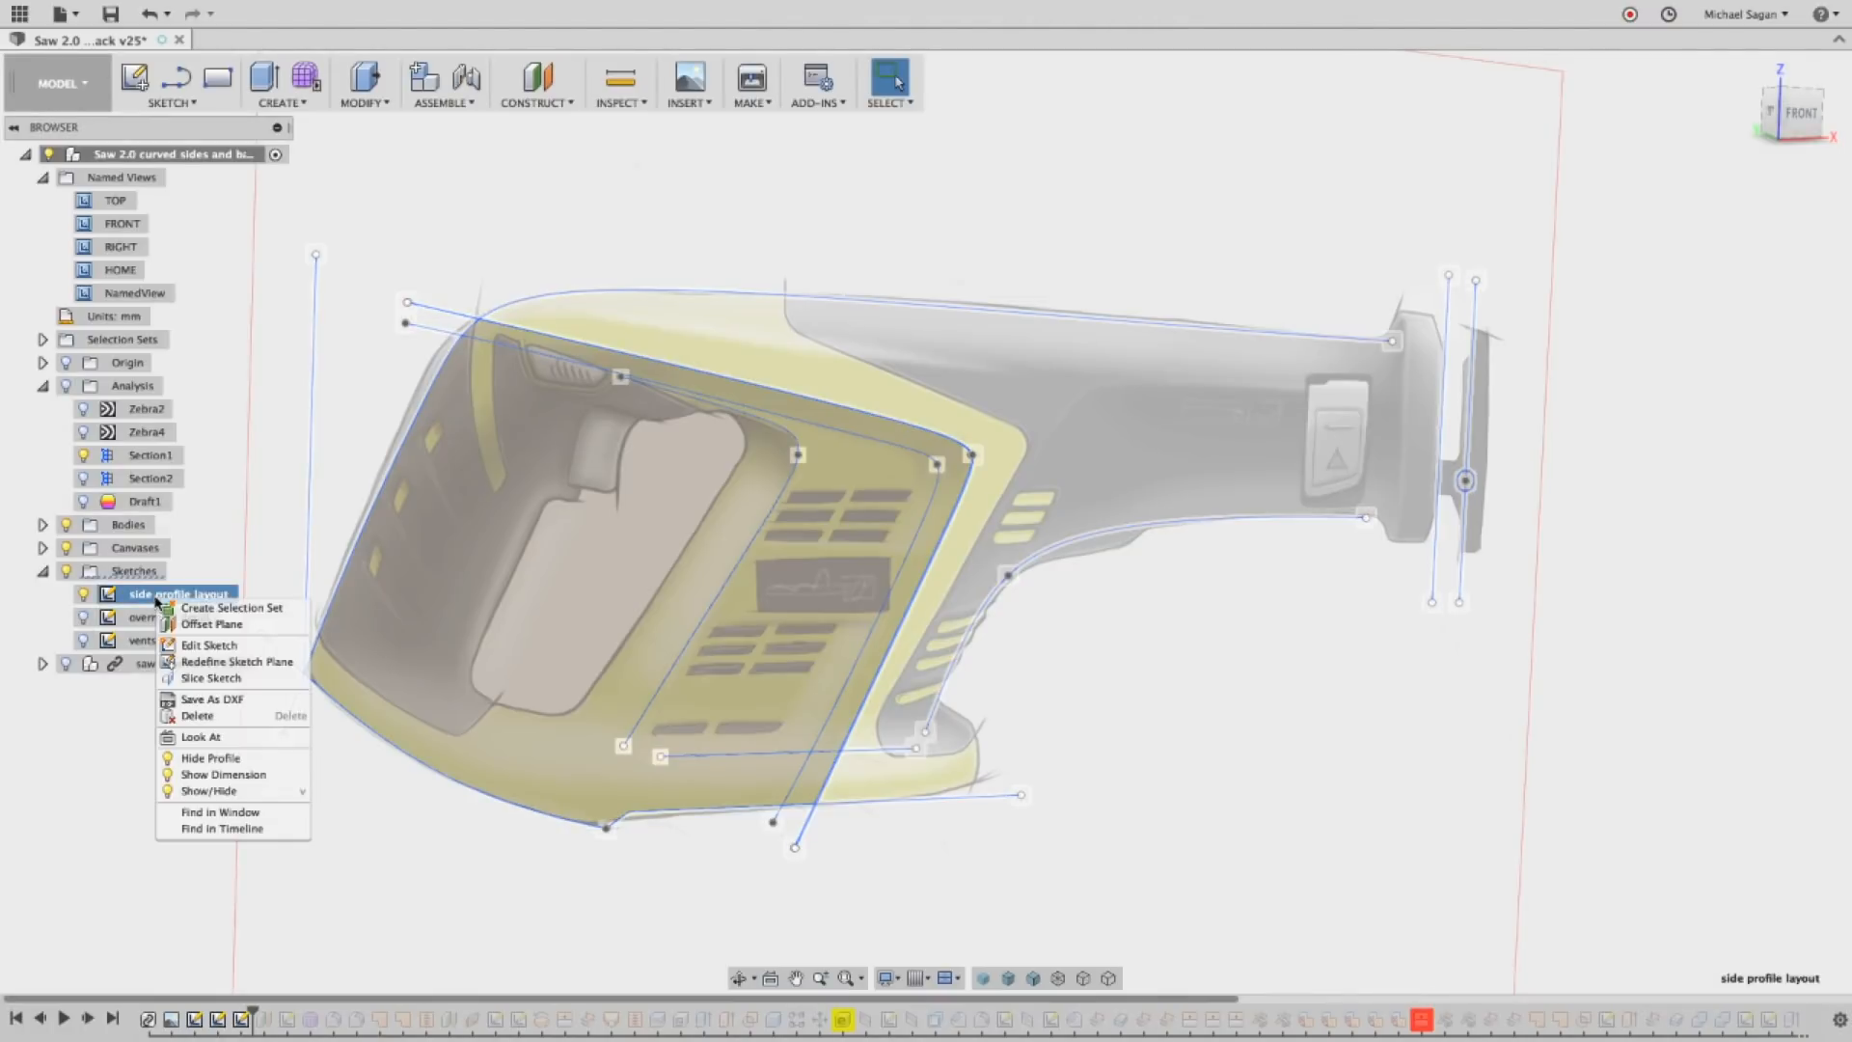
pyautogui.click(210, 644)
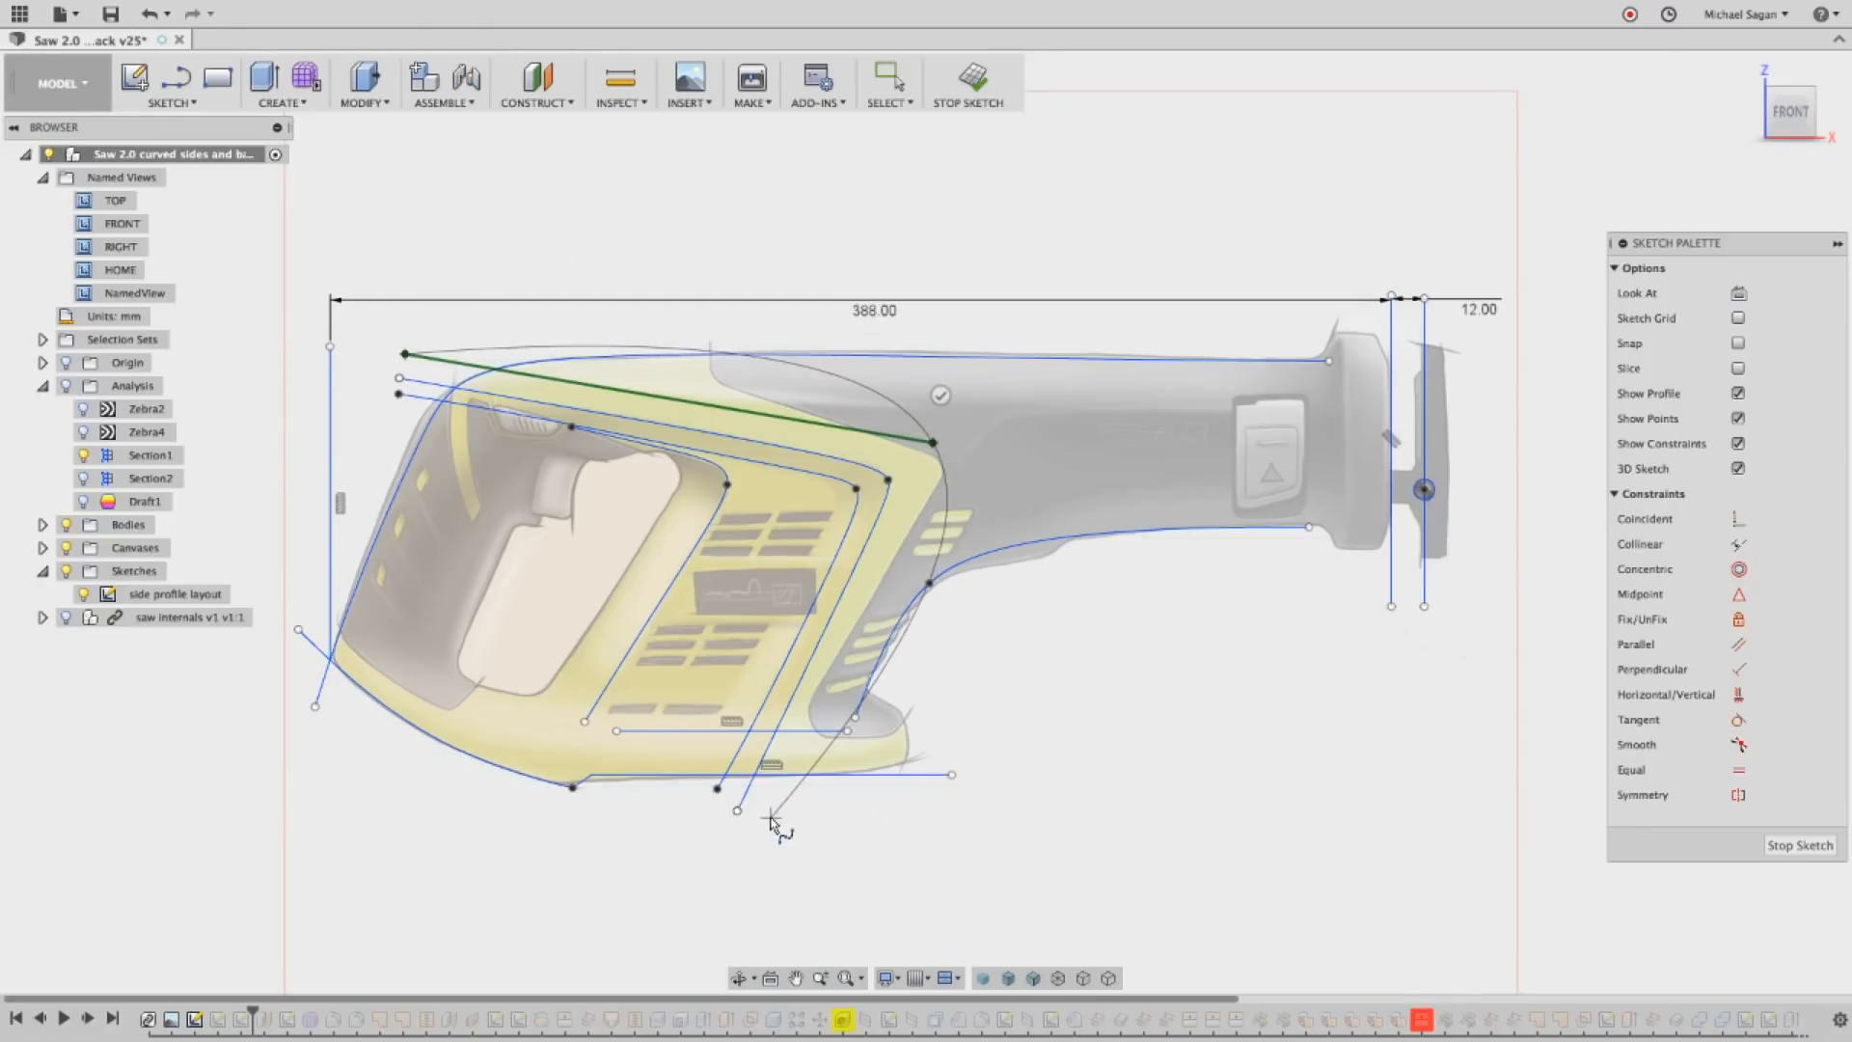
# Draw a spline along the housing's top edge from rear tip to front corner.
pyautogui.click(735, 787)
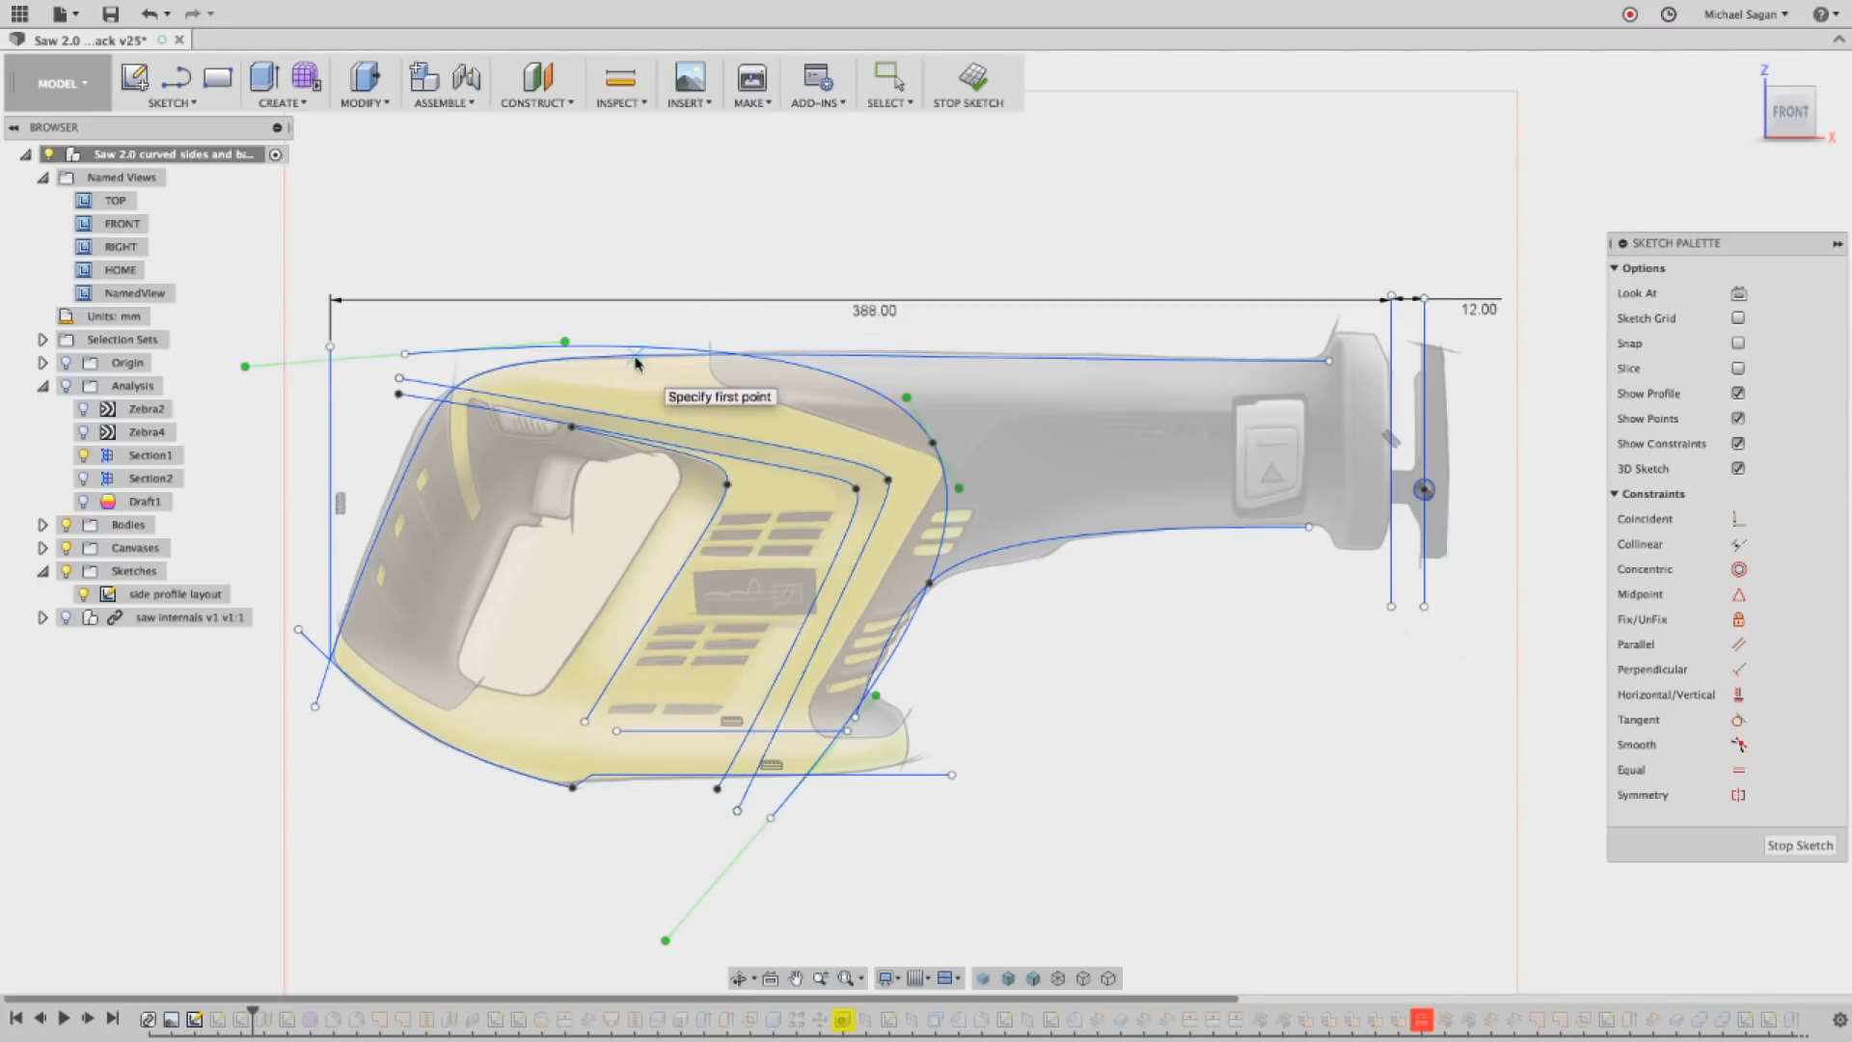
pyautogui.moveTo(575, 335)
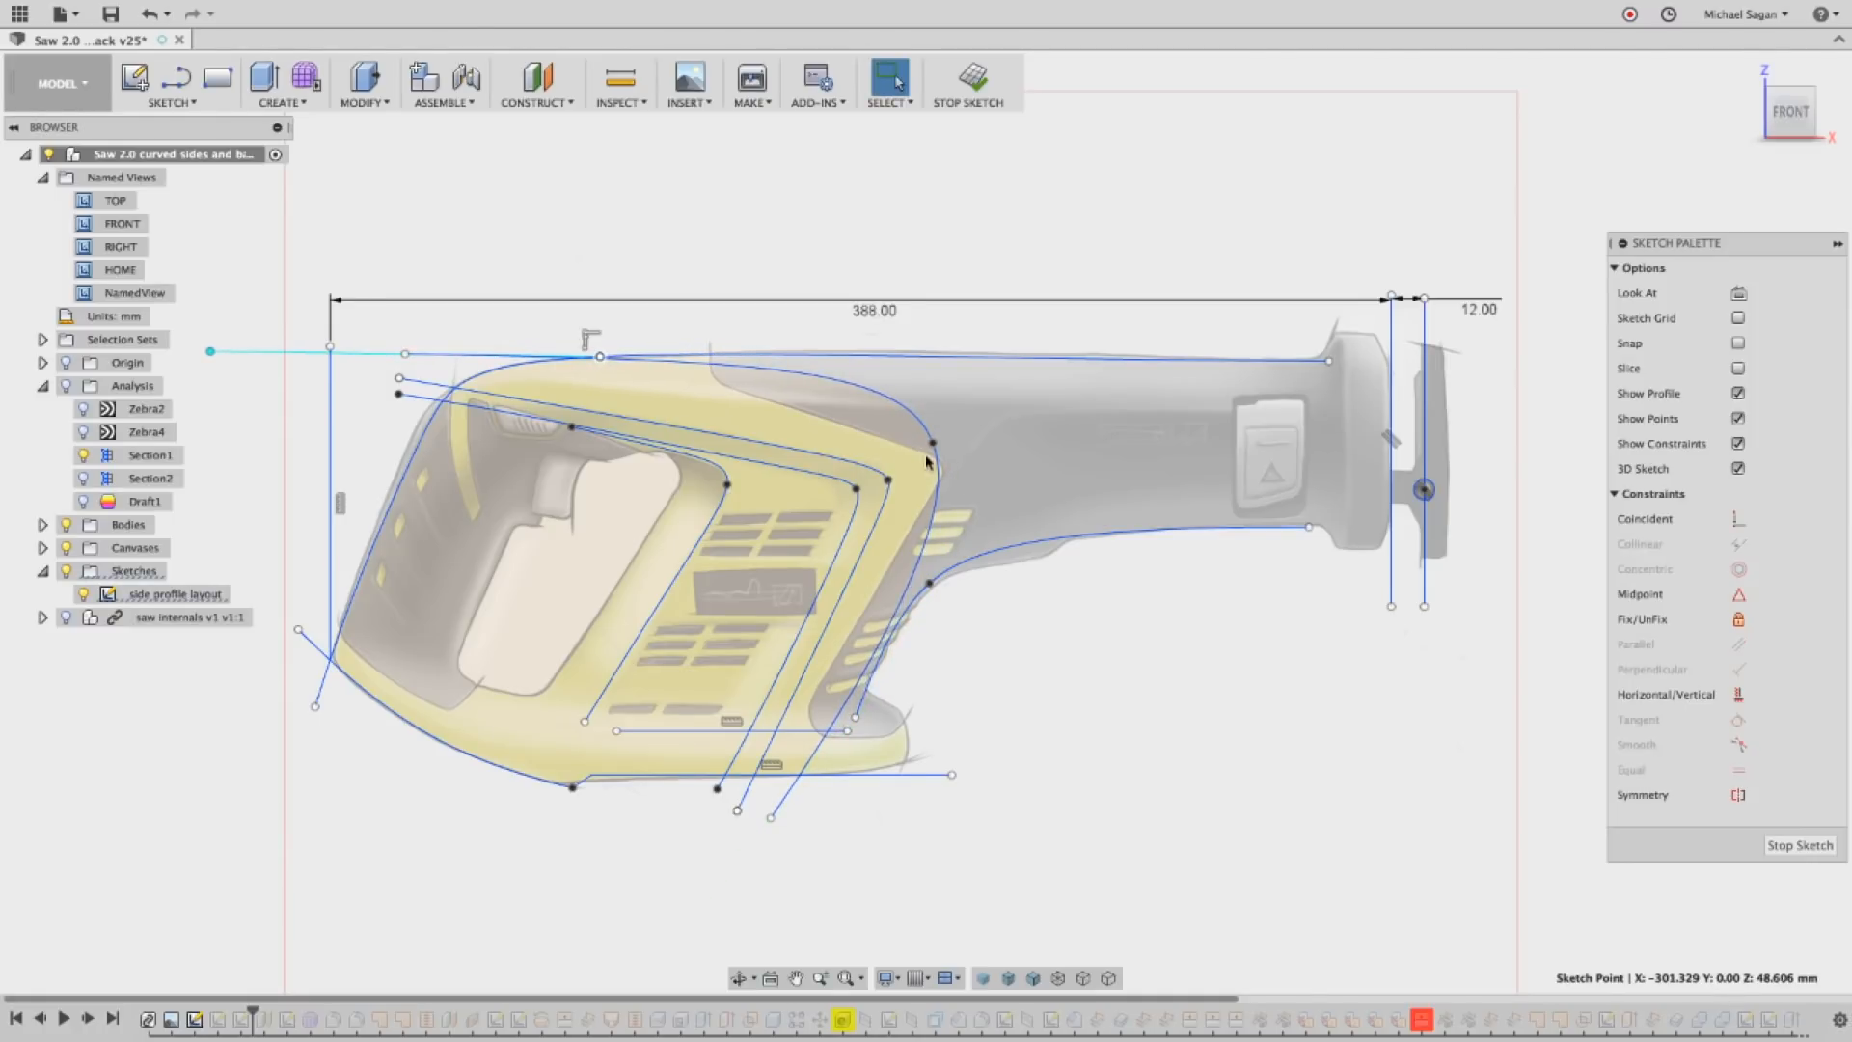
pyautogui.click(938, 444)
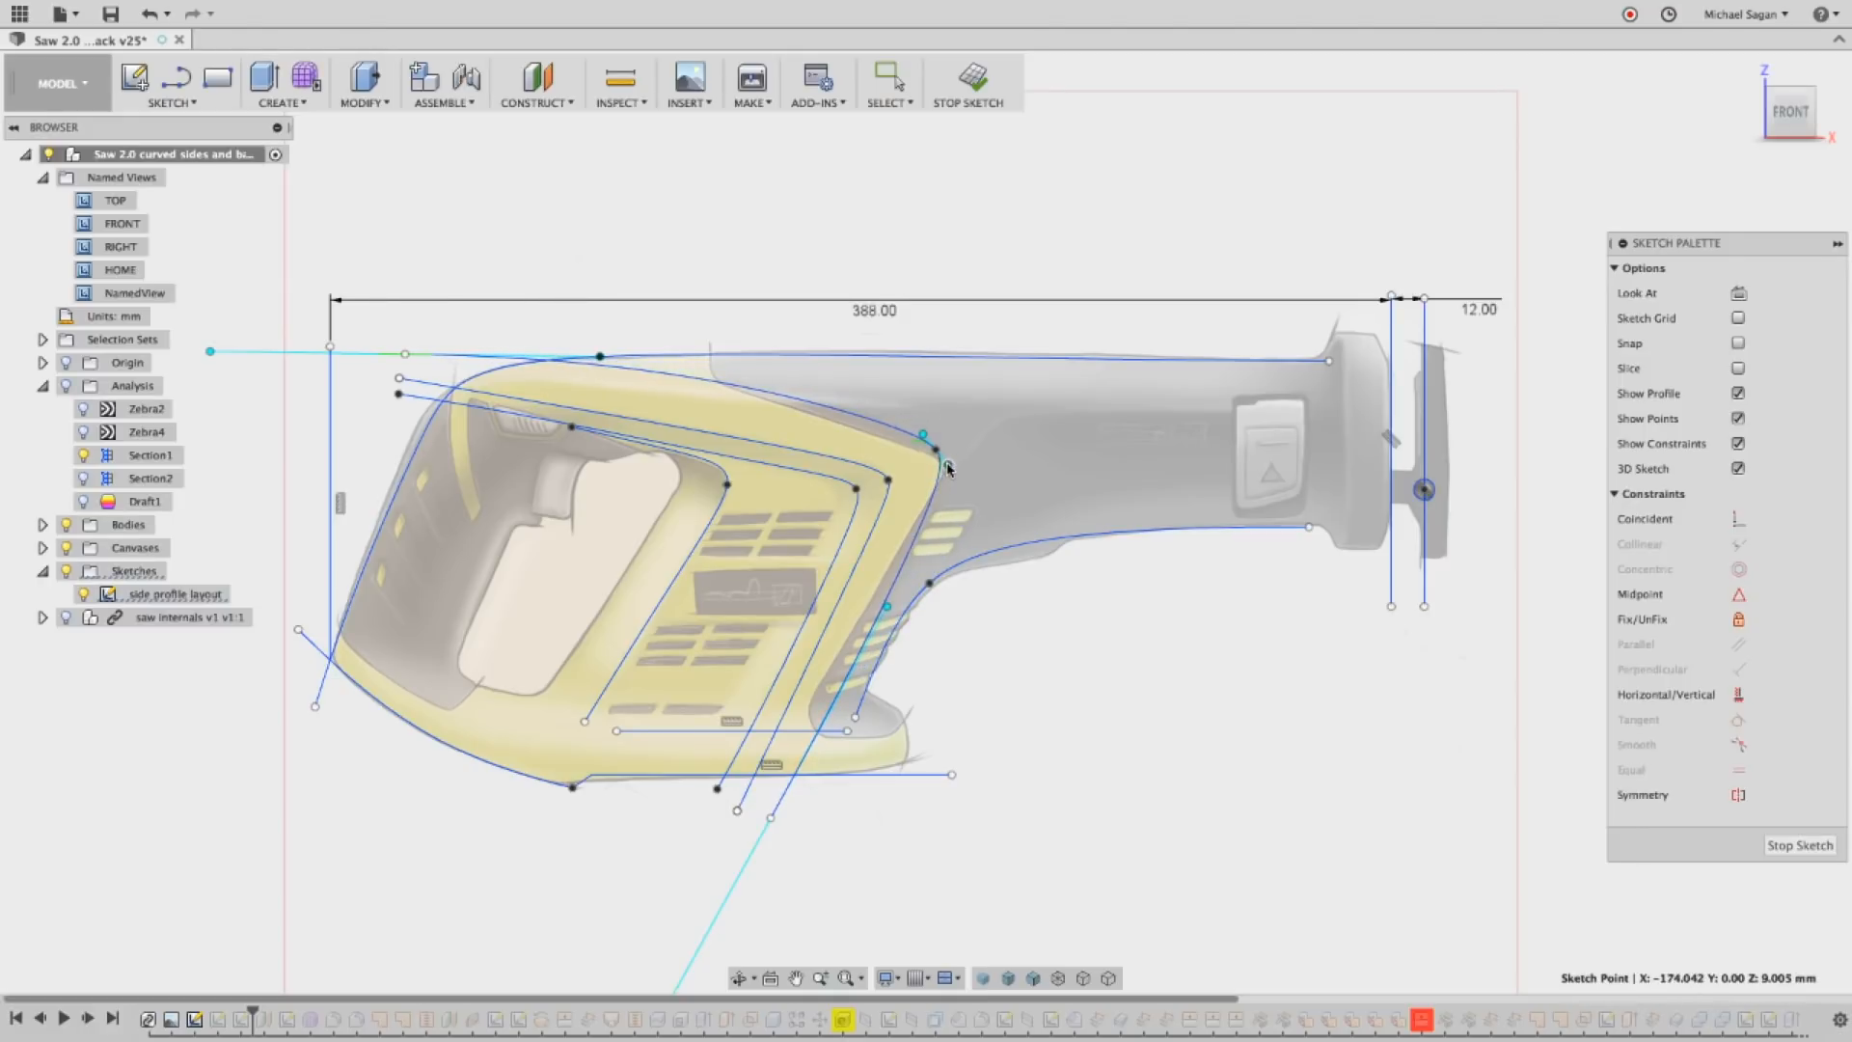
pyautogui.click(737, 808)
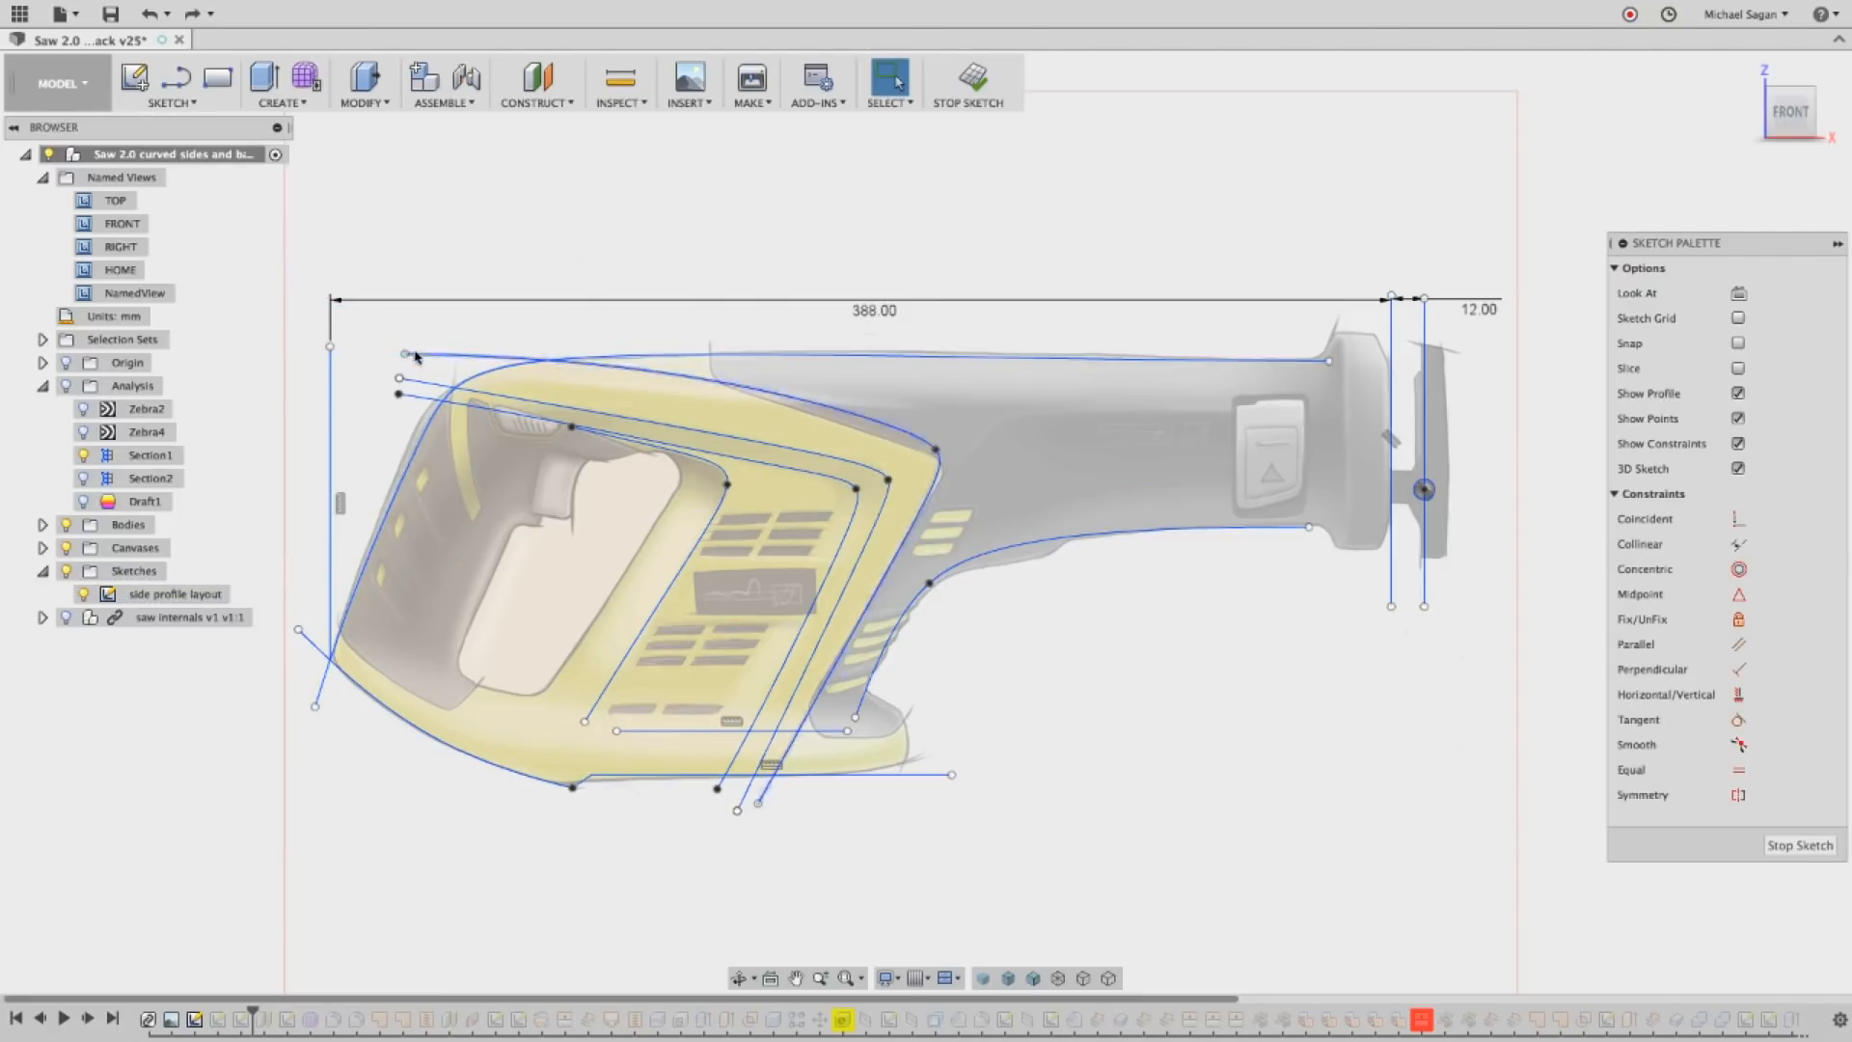
# Reshape the top-edge spline by adjusting its middle and front-corner points to match the image.
pyautogui.click(602, 361)
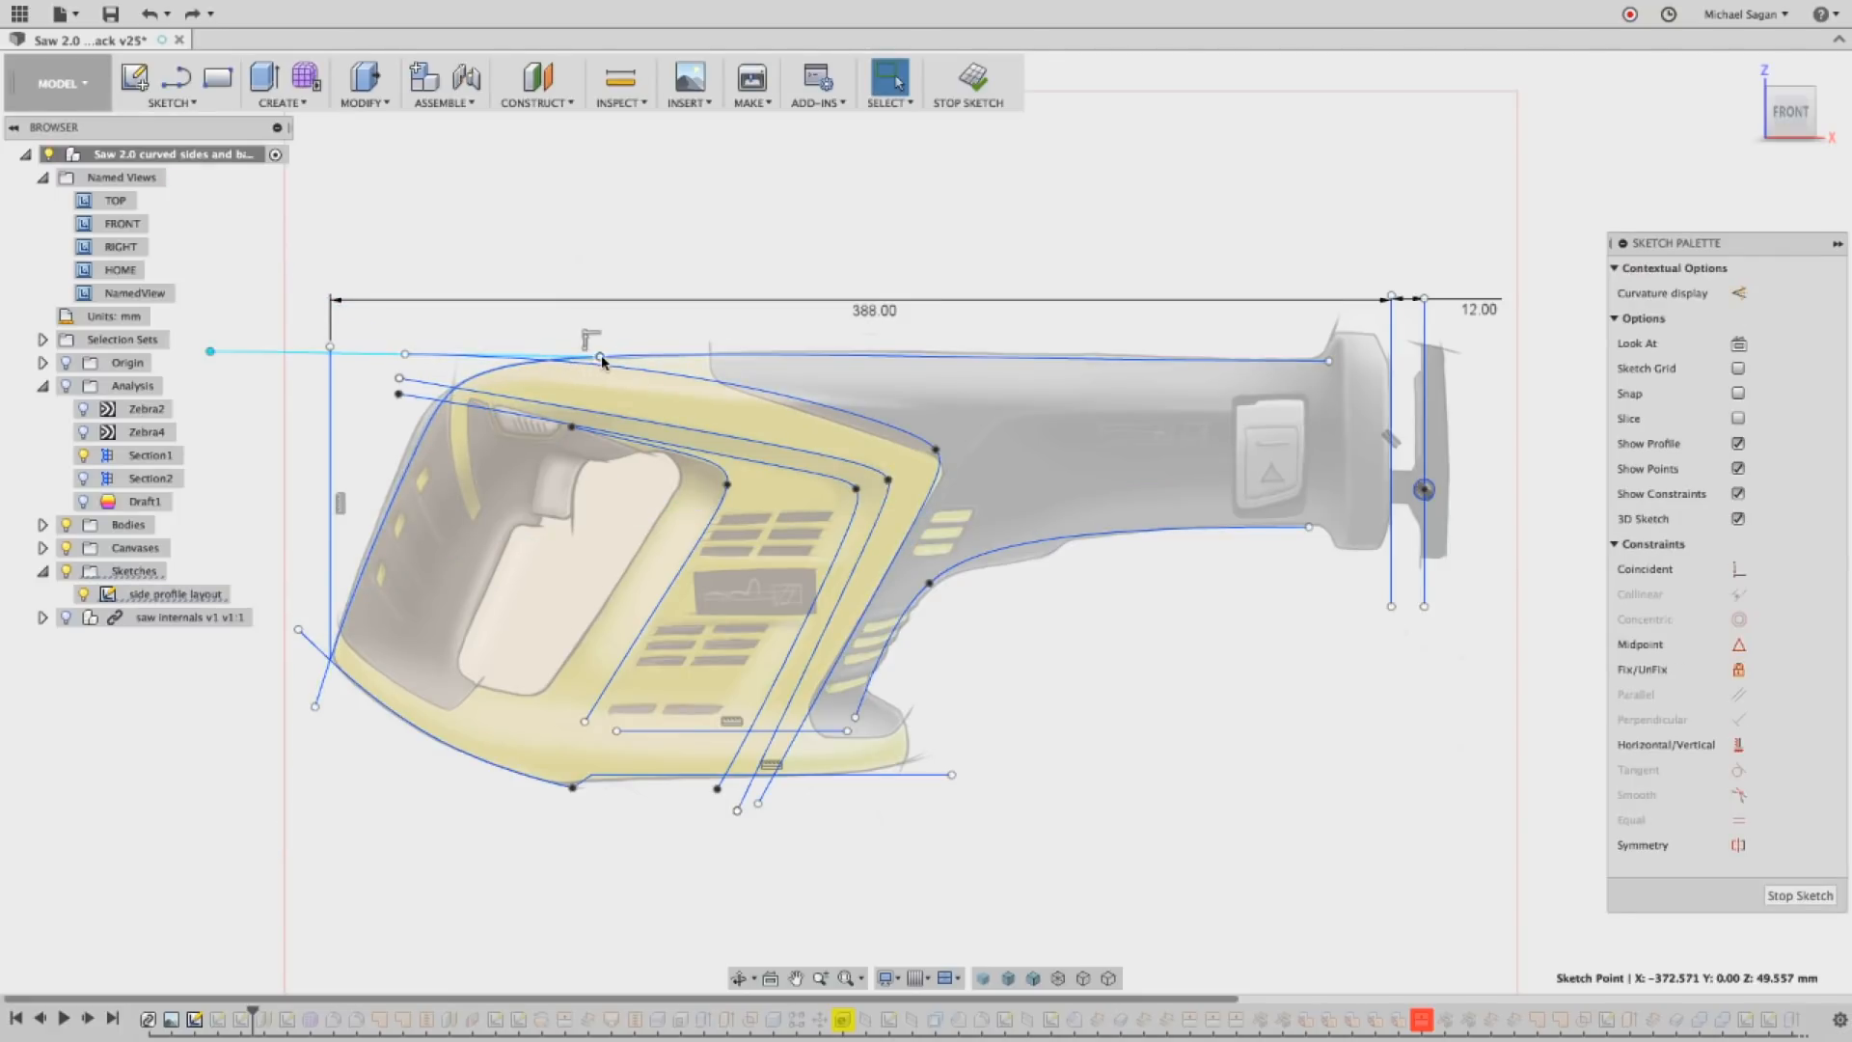
pyautogui.click(1613, 266)
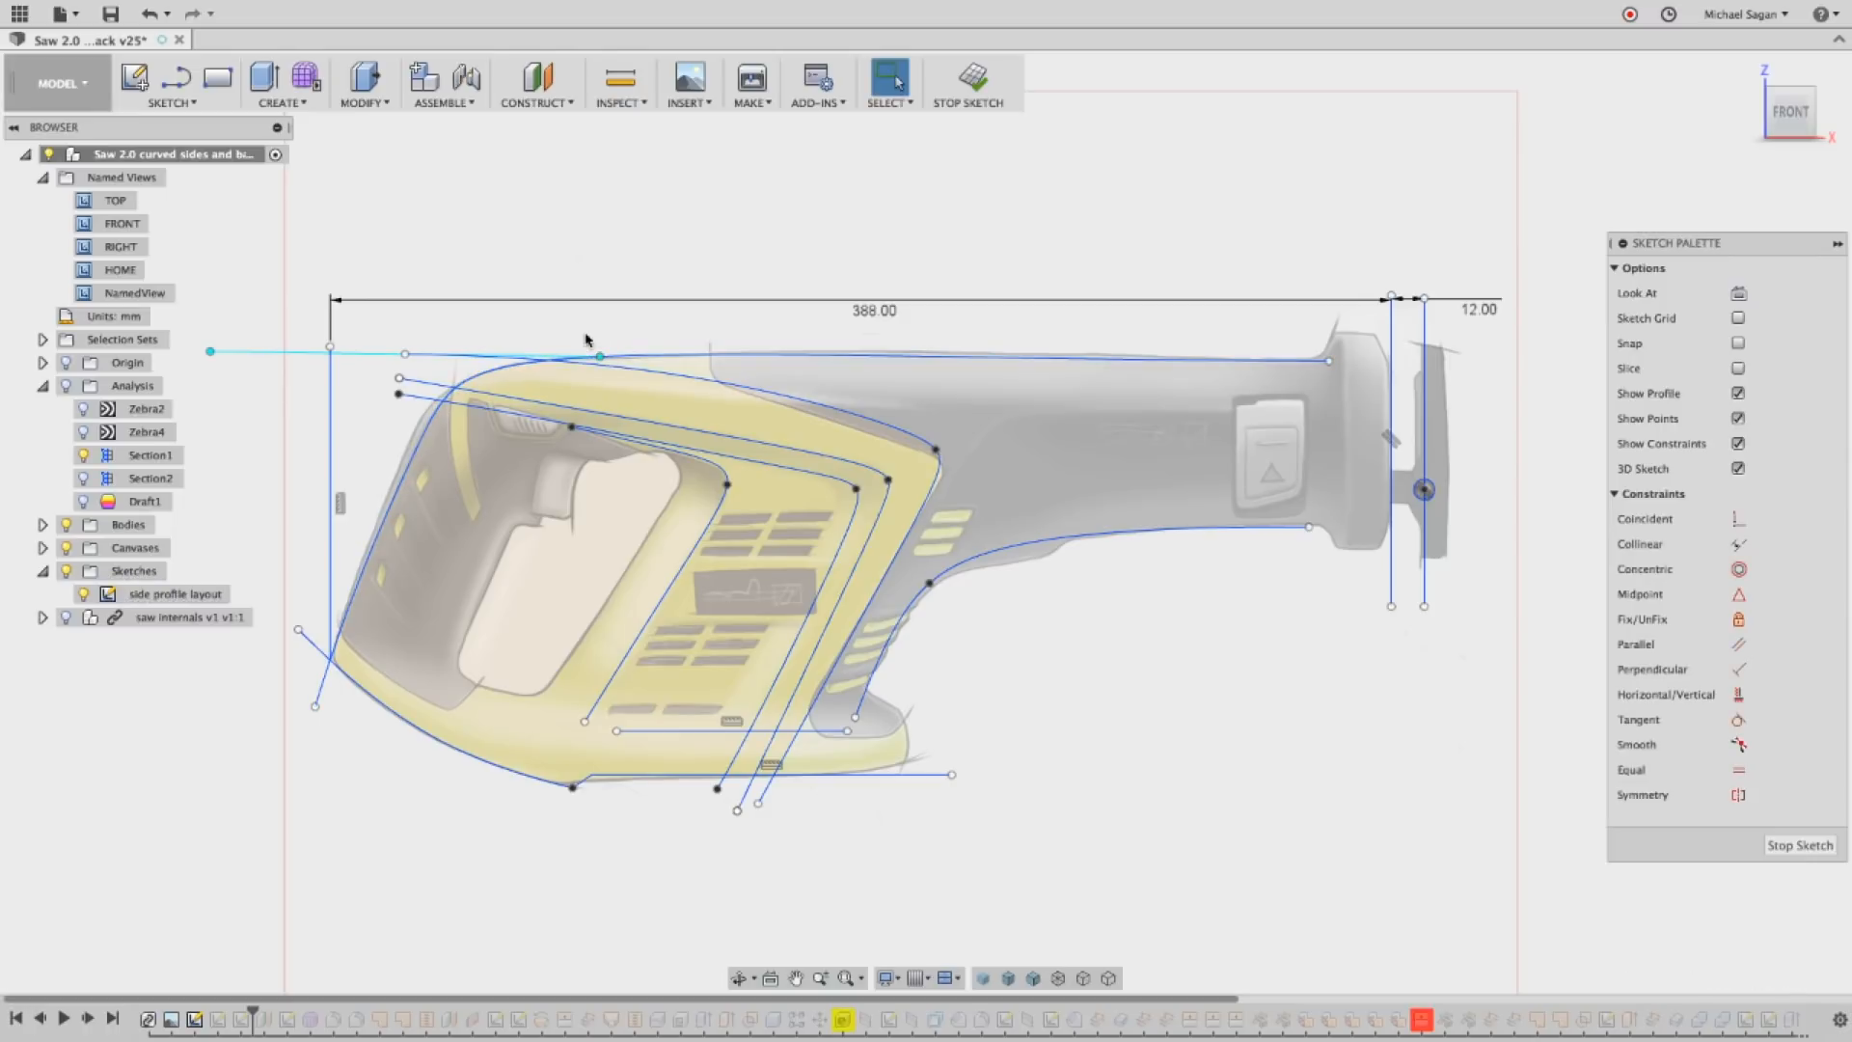
pyautogui.click(619, 372)
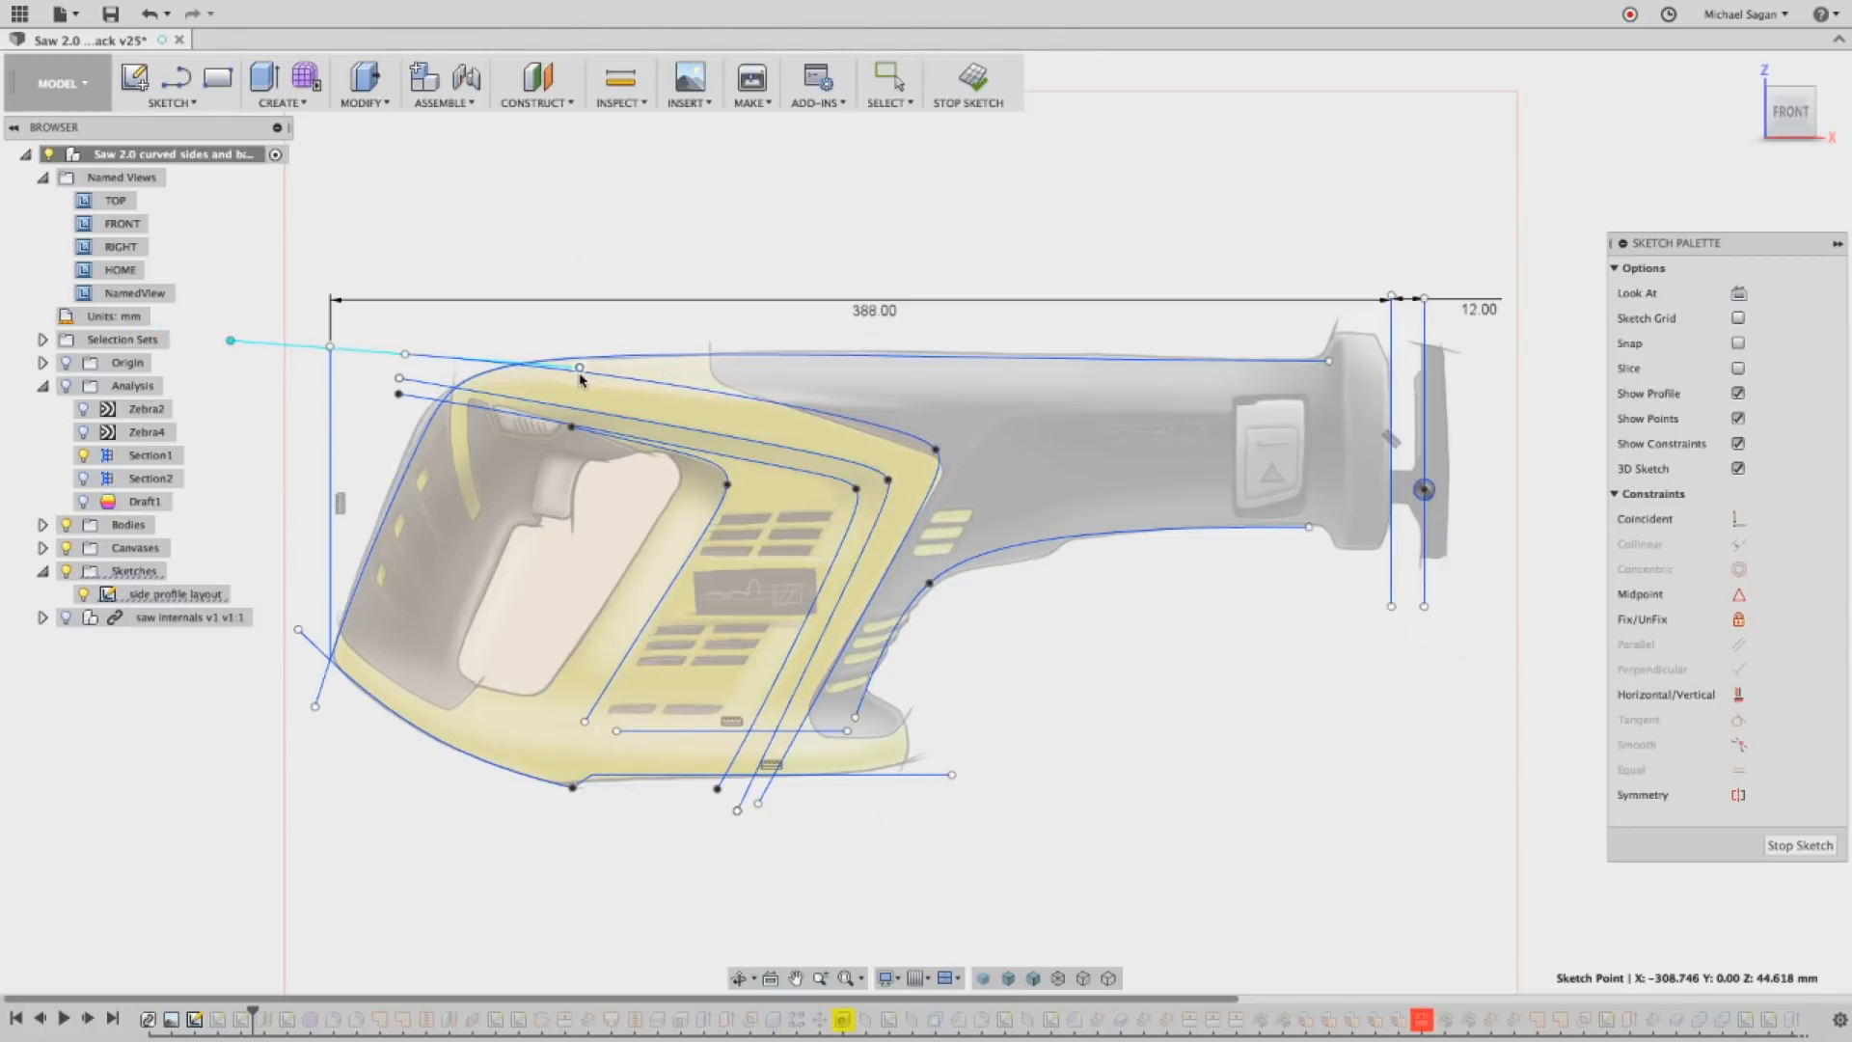
pyautogui.click(932, 434)
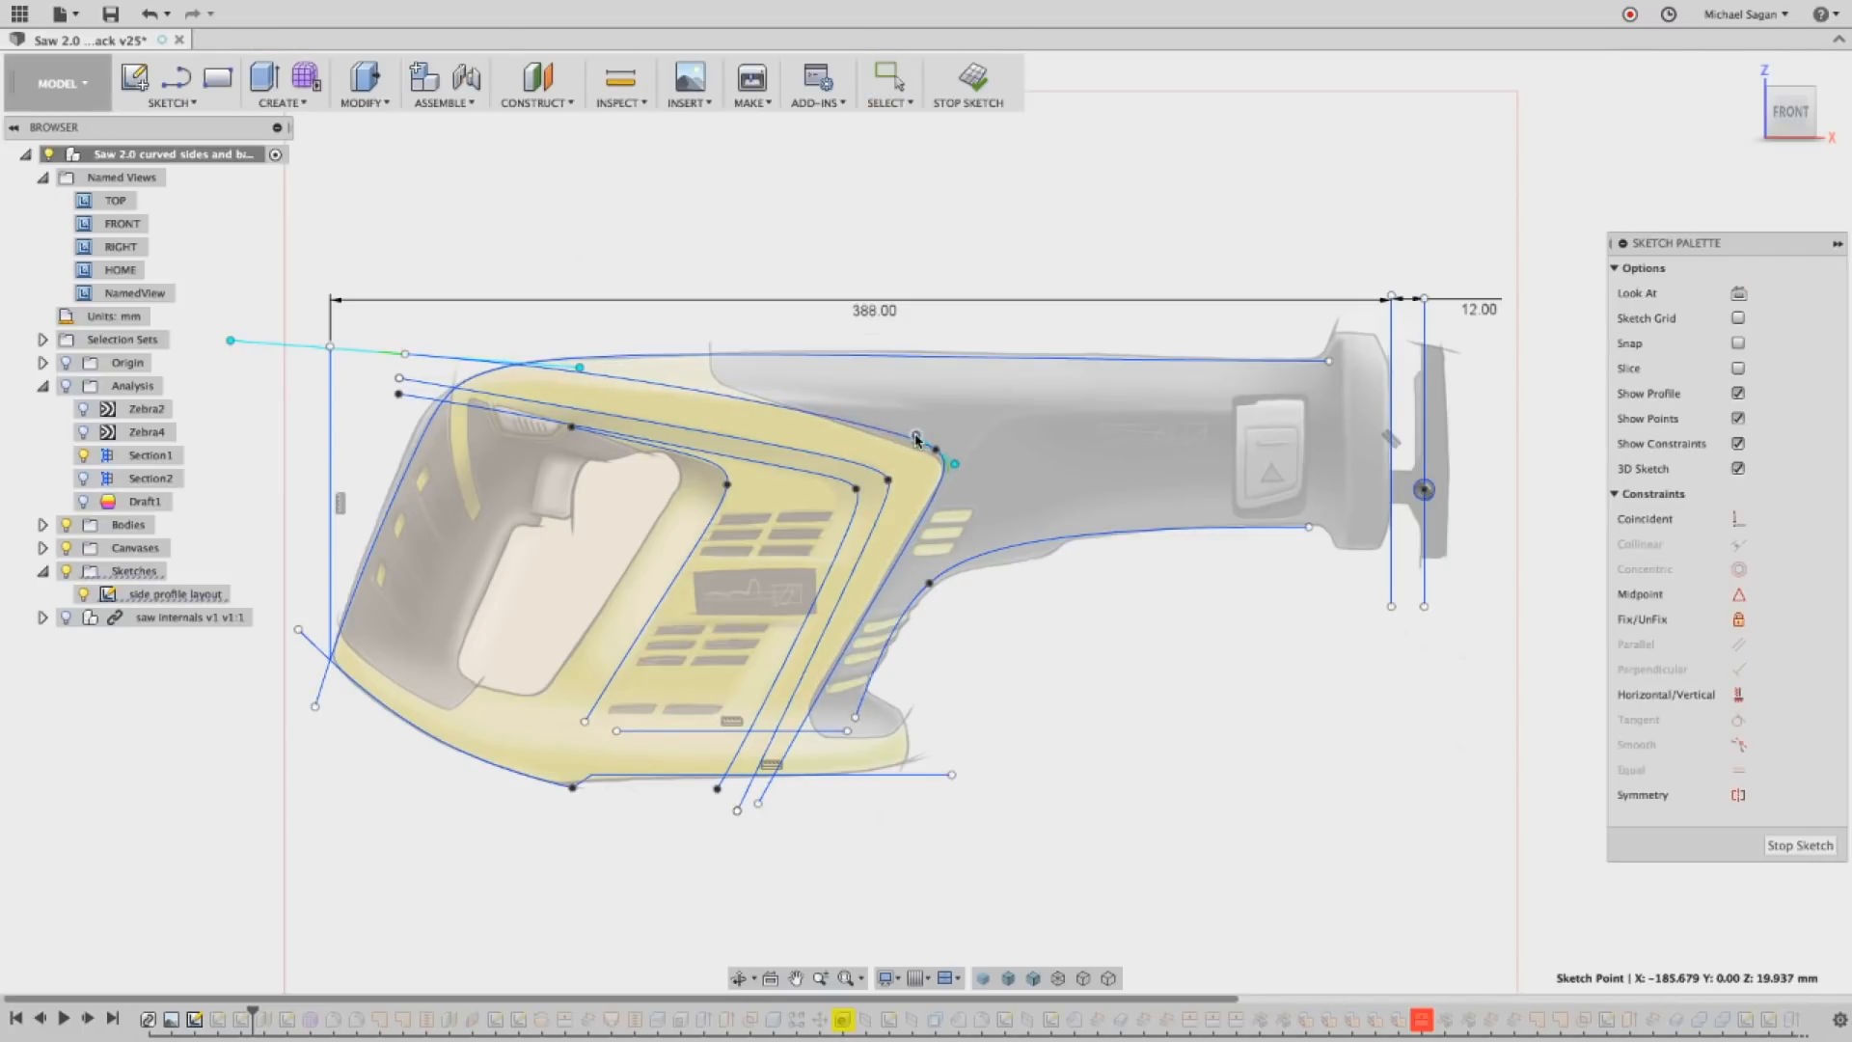
pyautogui.click(934, 459)
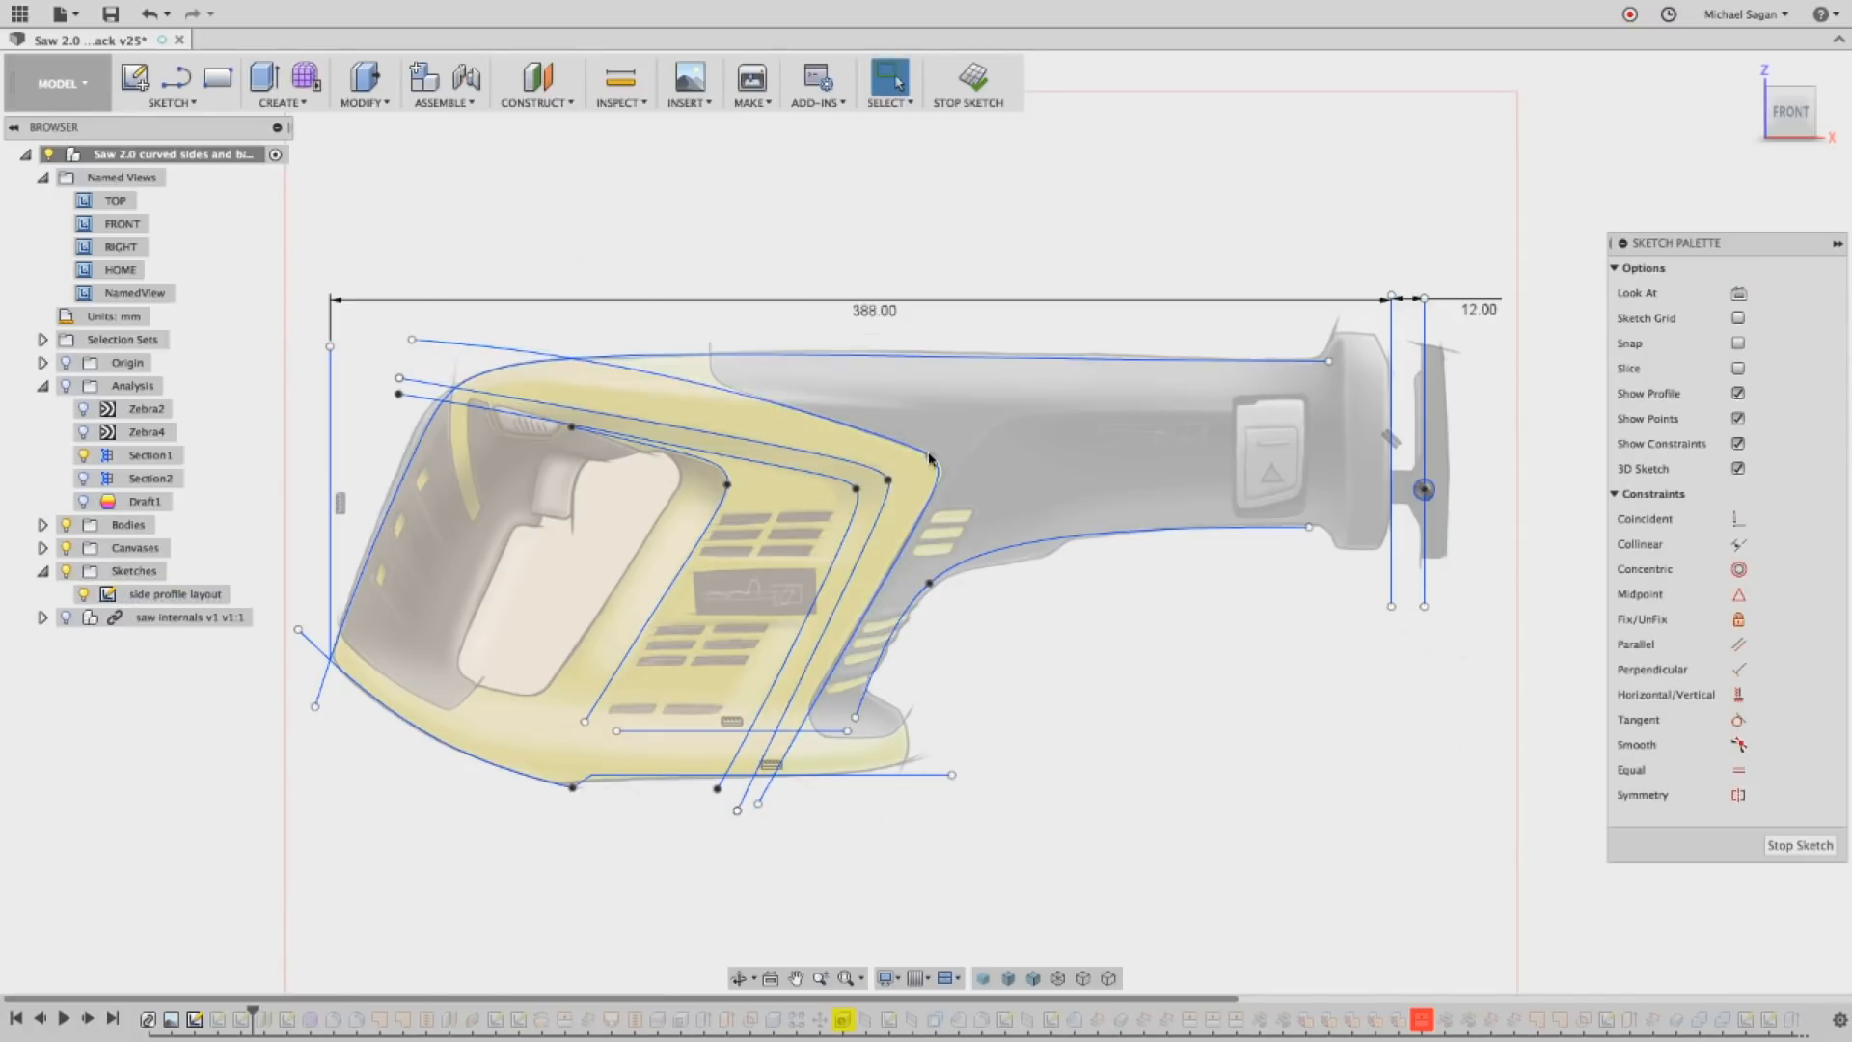
pyautogui.click(907, 440)
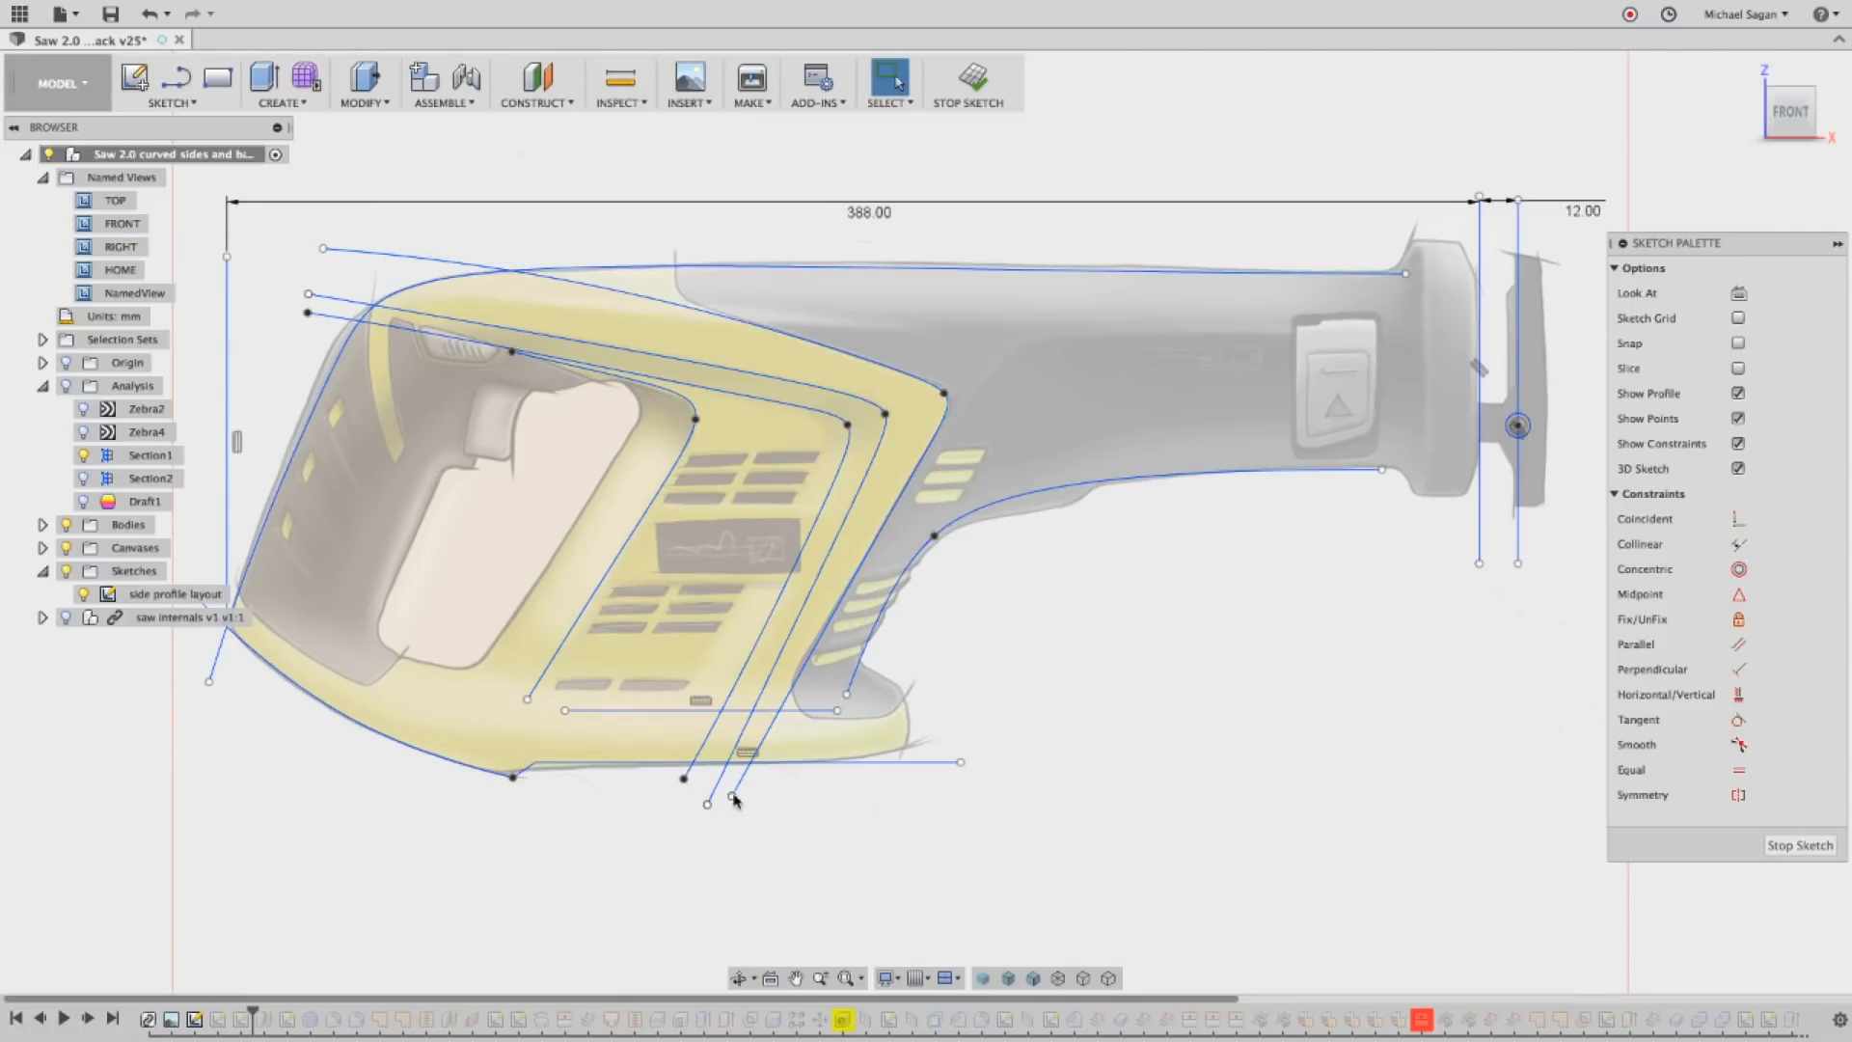
# Select the saw body's upper outline spline to expose its tangent handles.
pyautogui.click(756, 725)
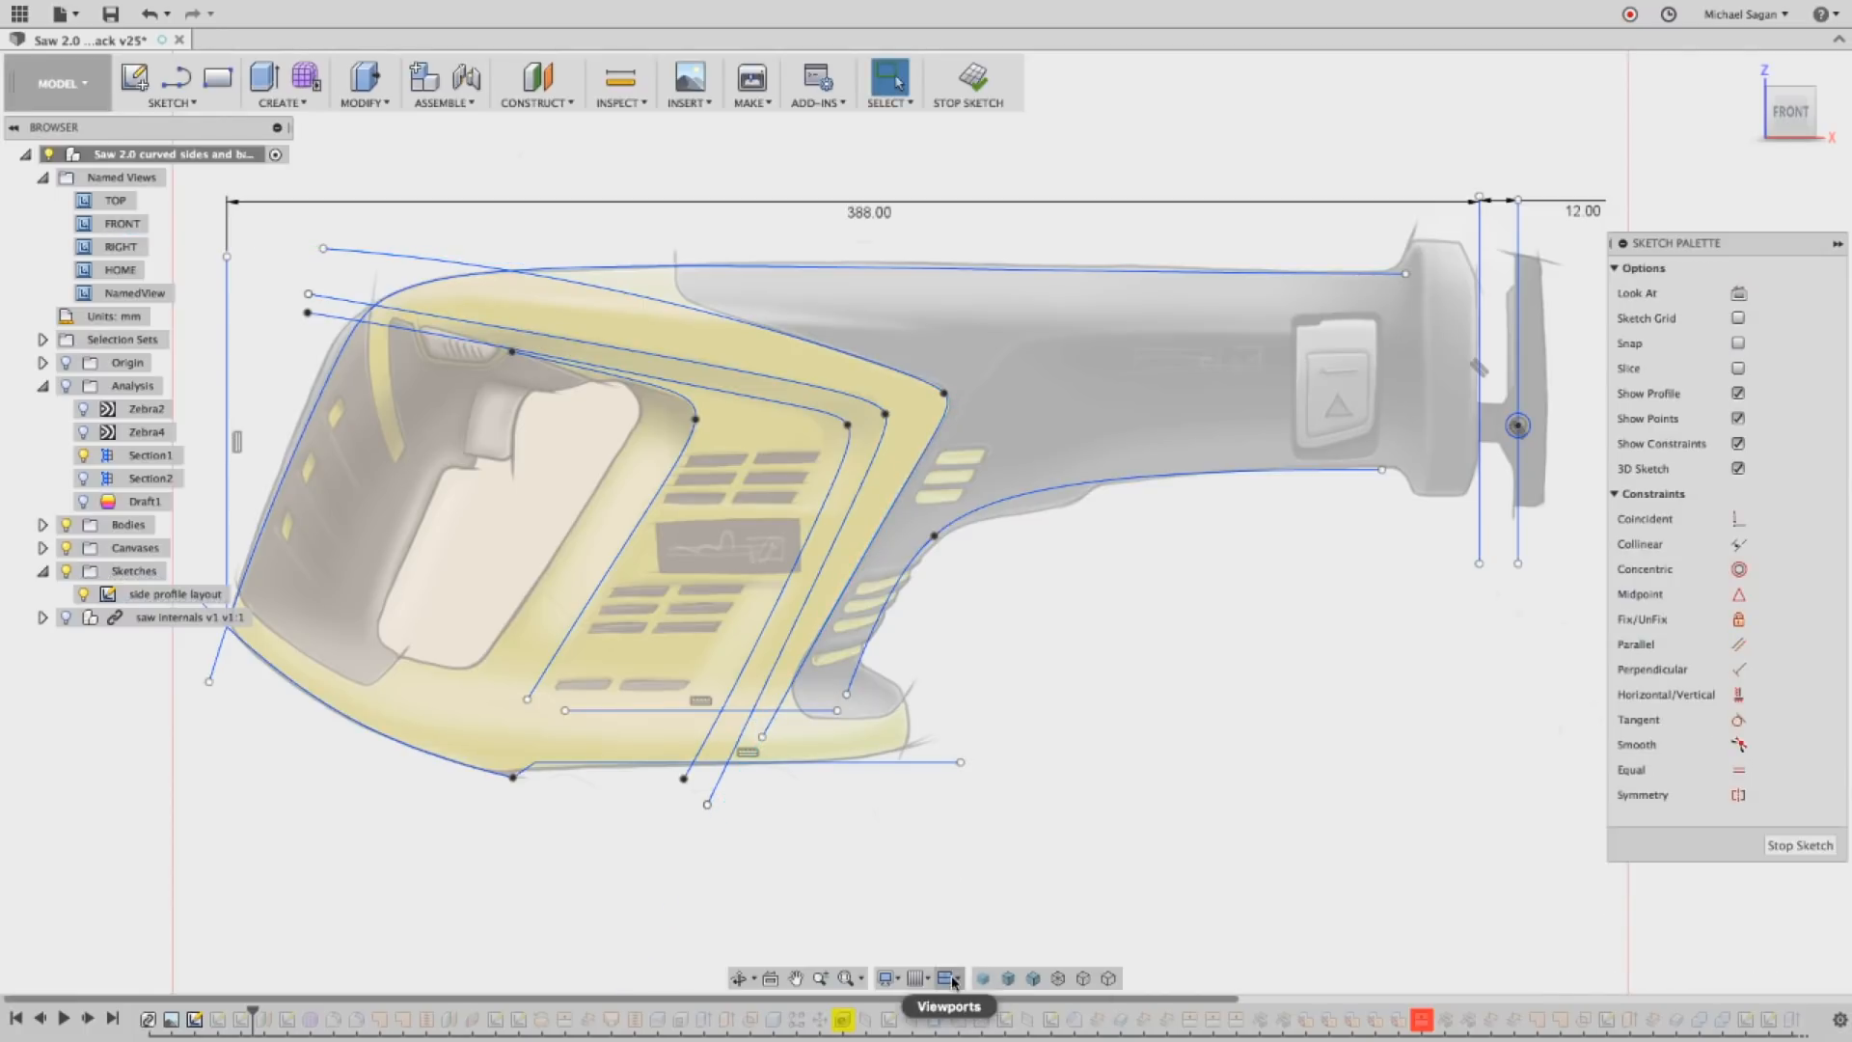
pyautogui.moveTo(915, 978)
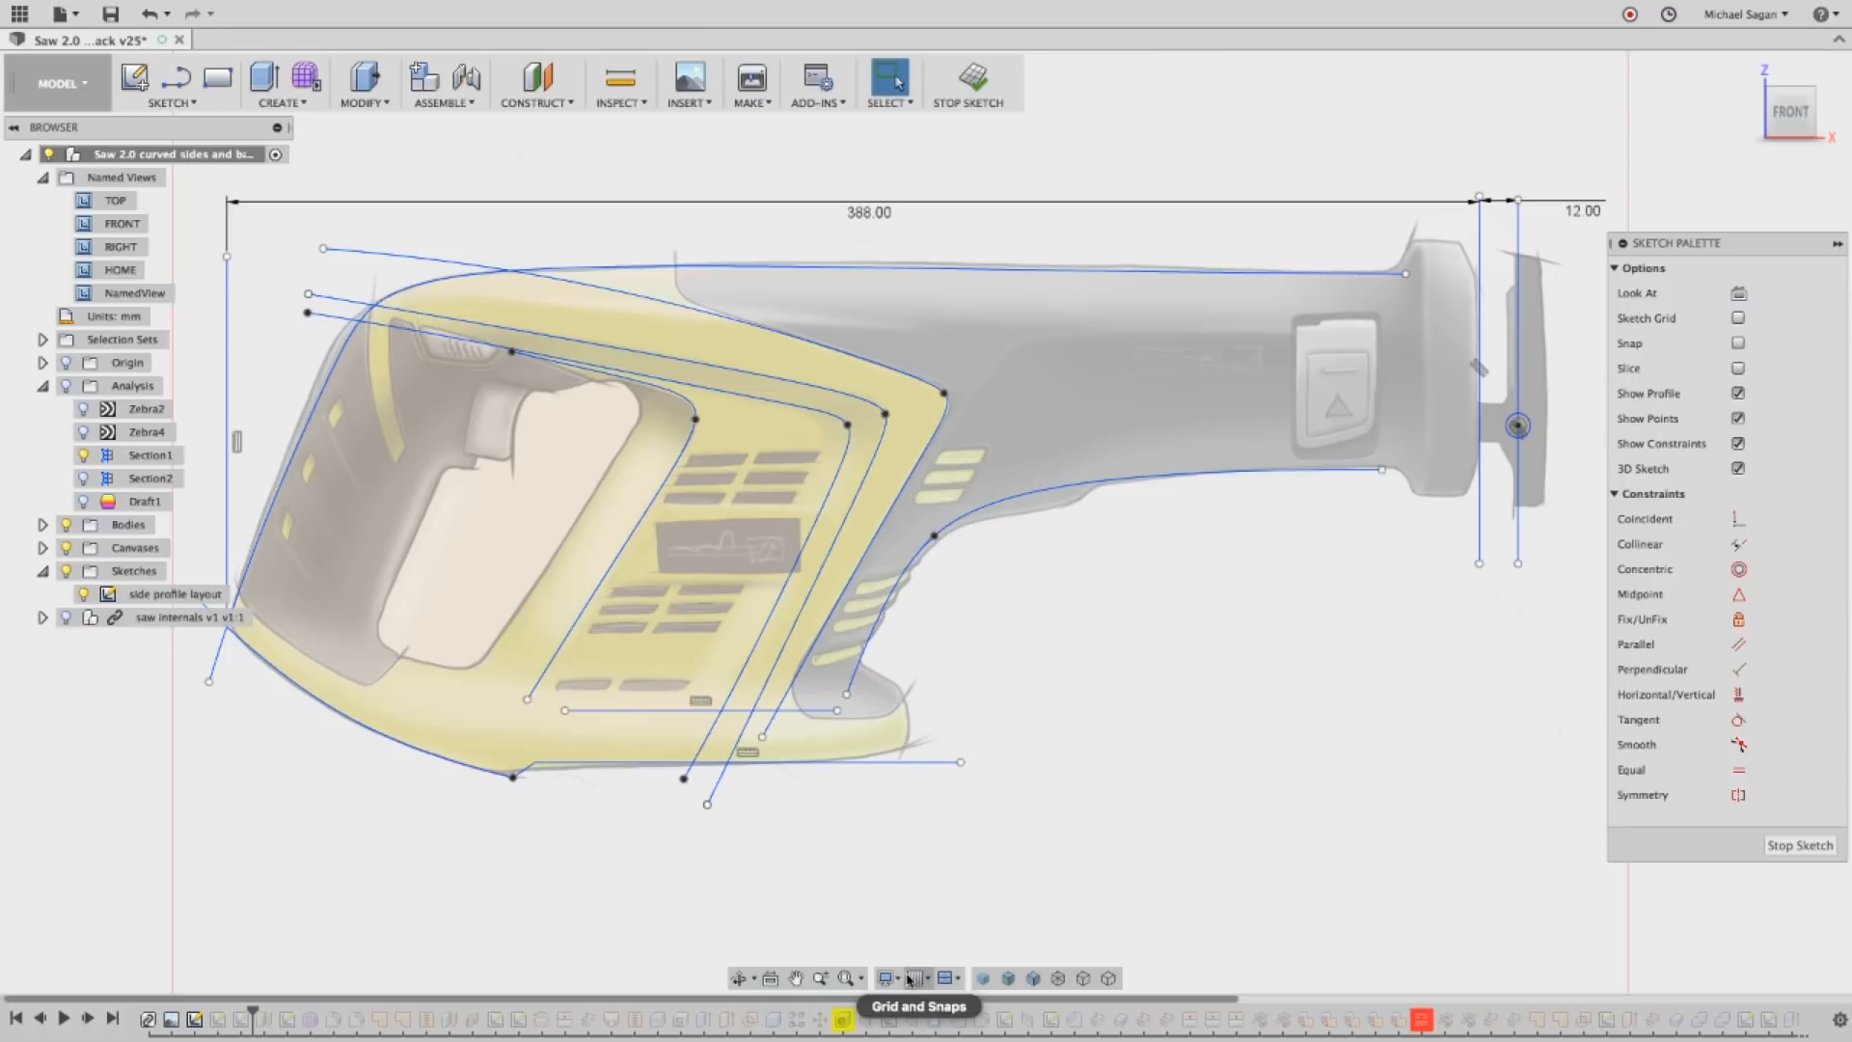
pyautogui.click(918, 978)
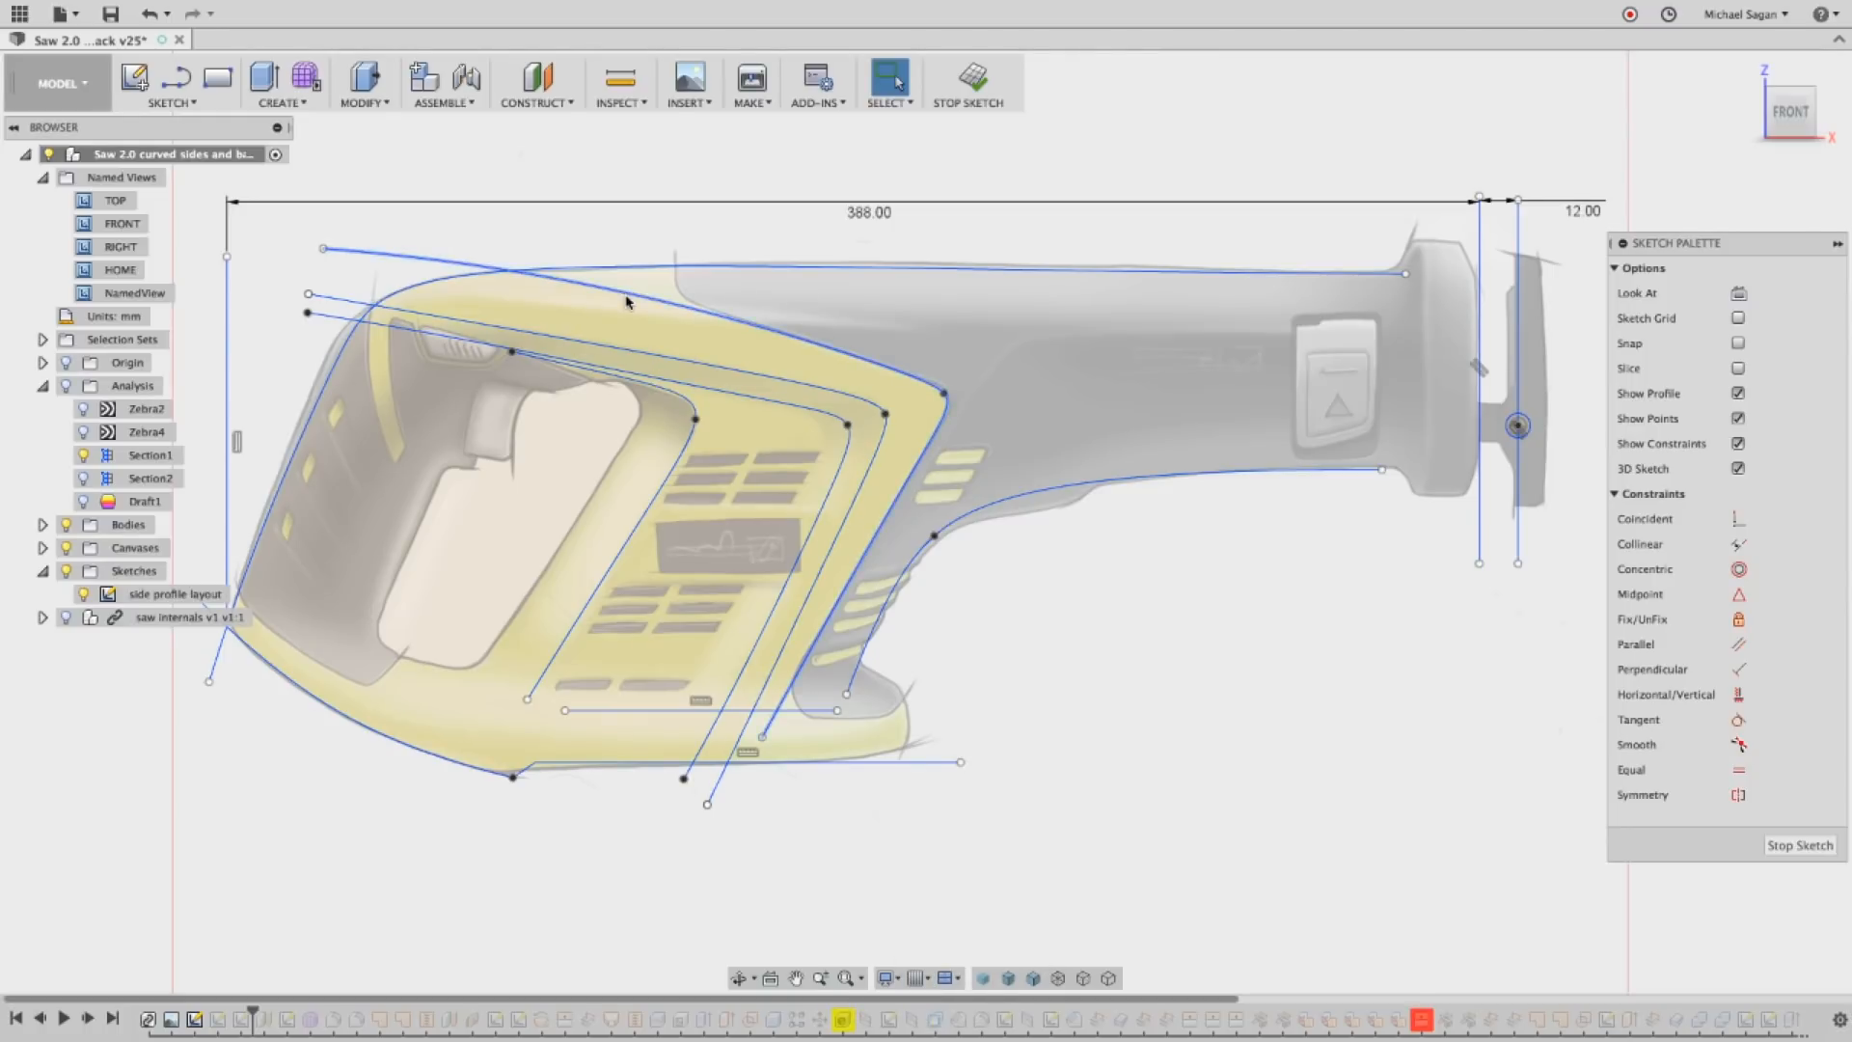
pyautogui.click(627, 297)
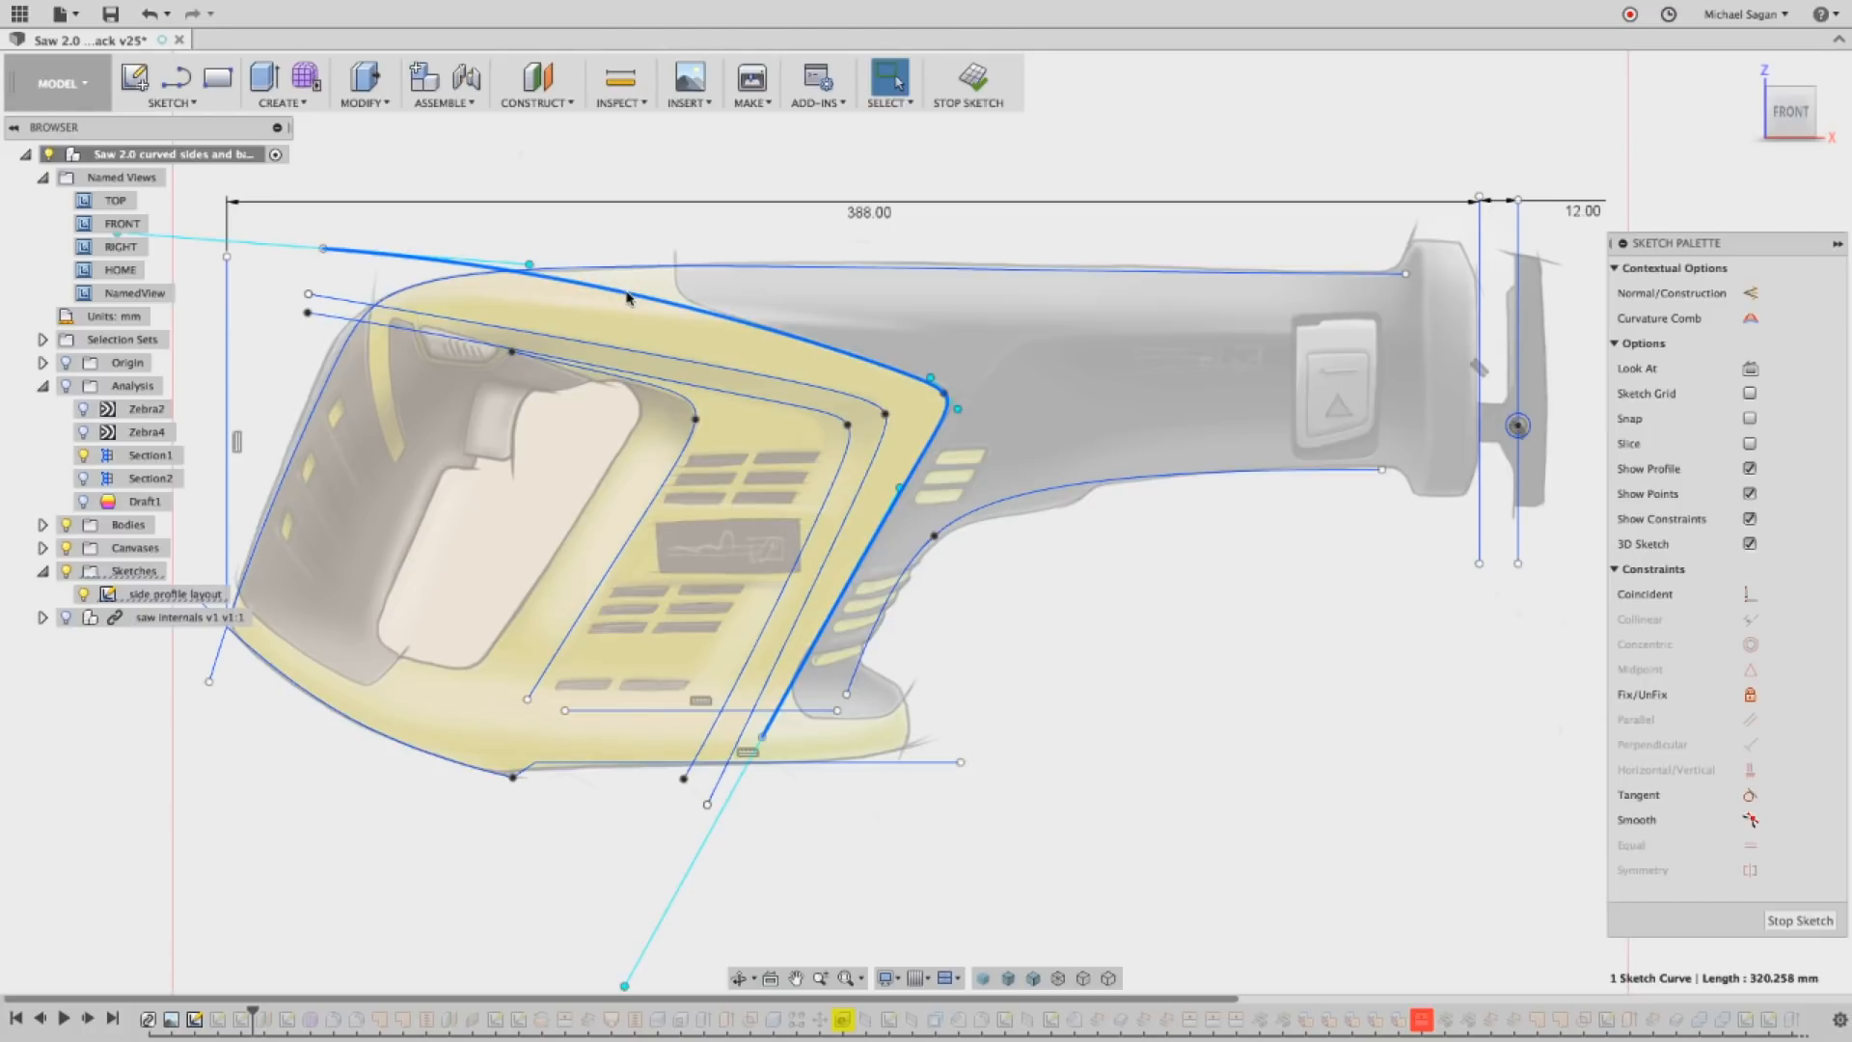
# Turn on Toggle Curvature Display for the upper outline spline.
pyautogui.rightClick(627, 299)
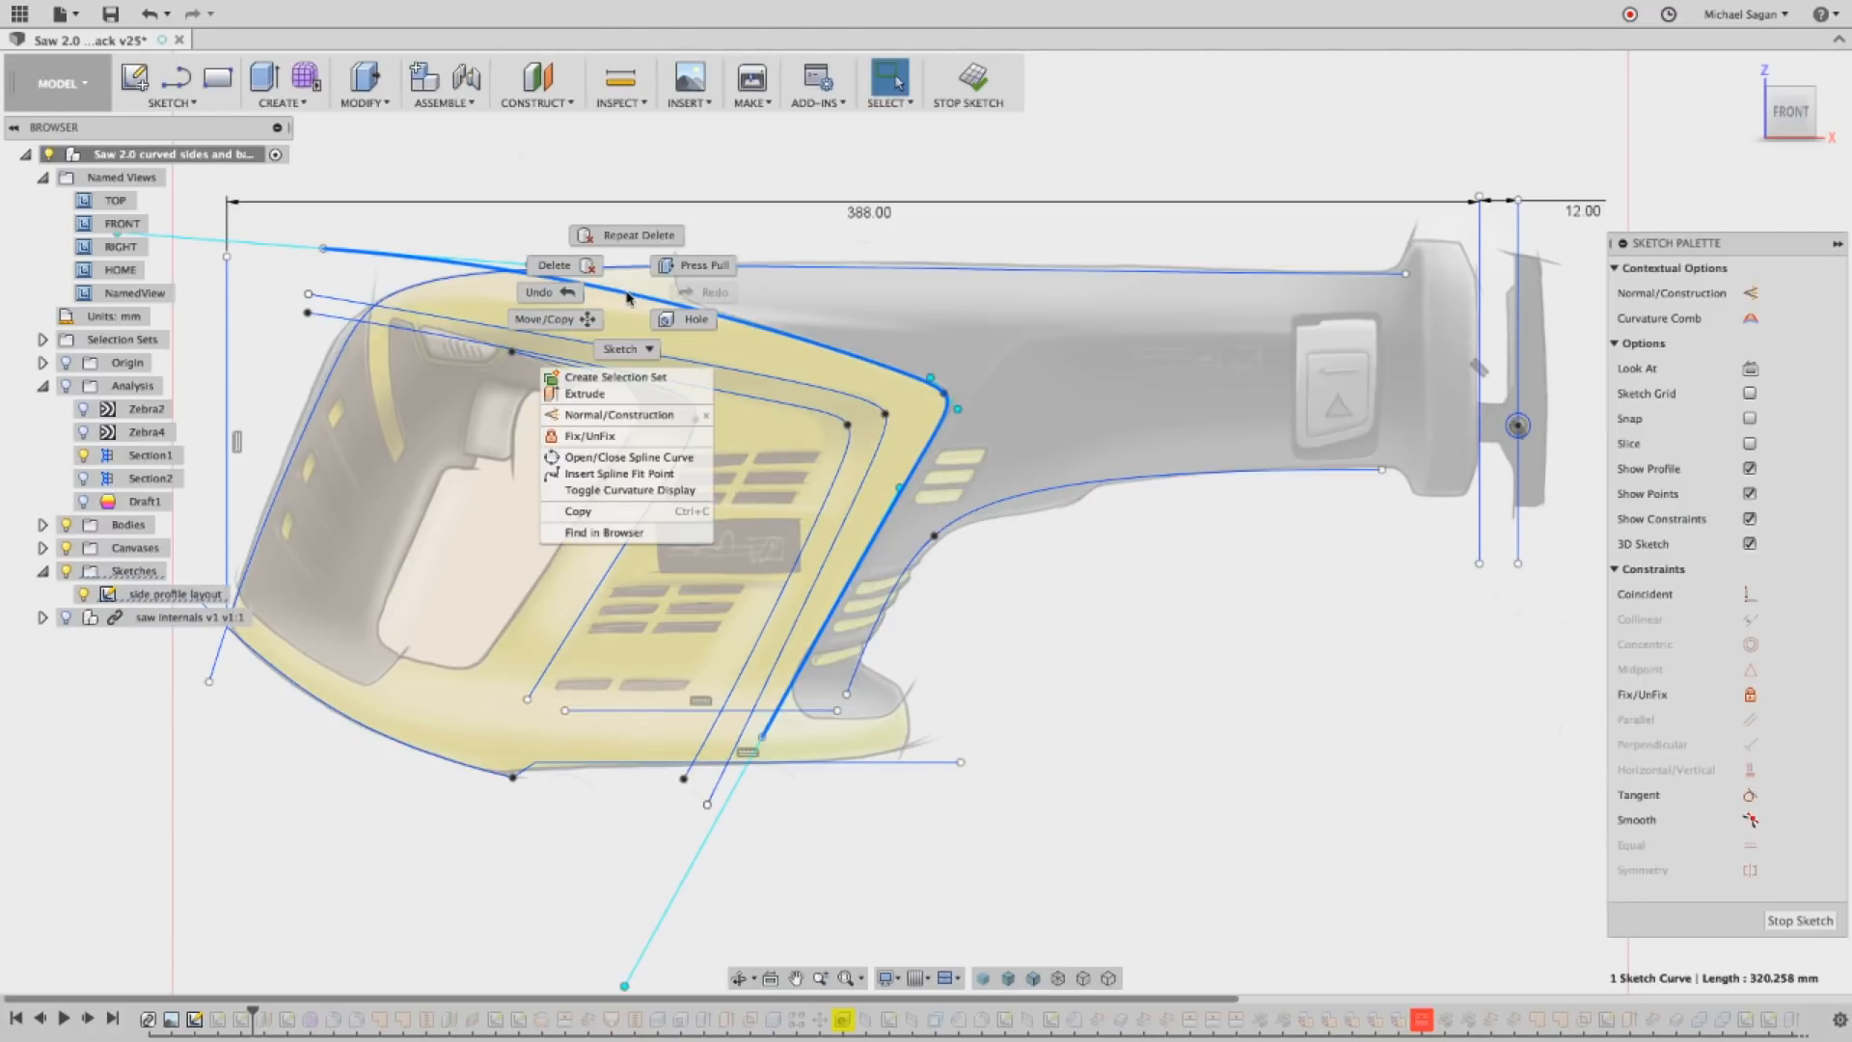
pyautogui.moveTo(619, 457)
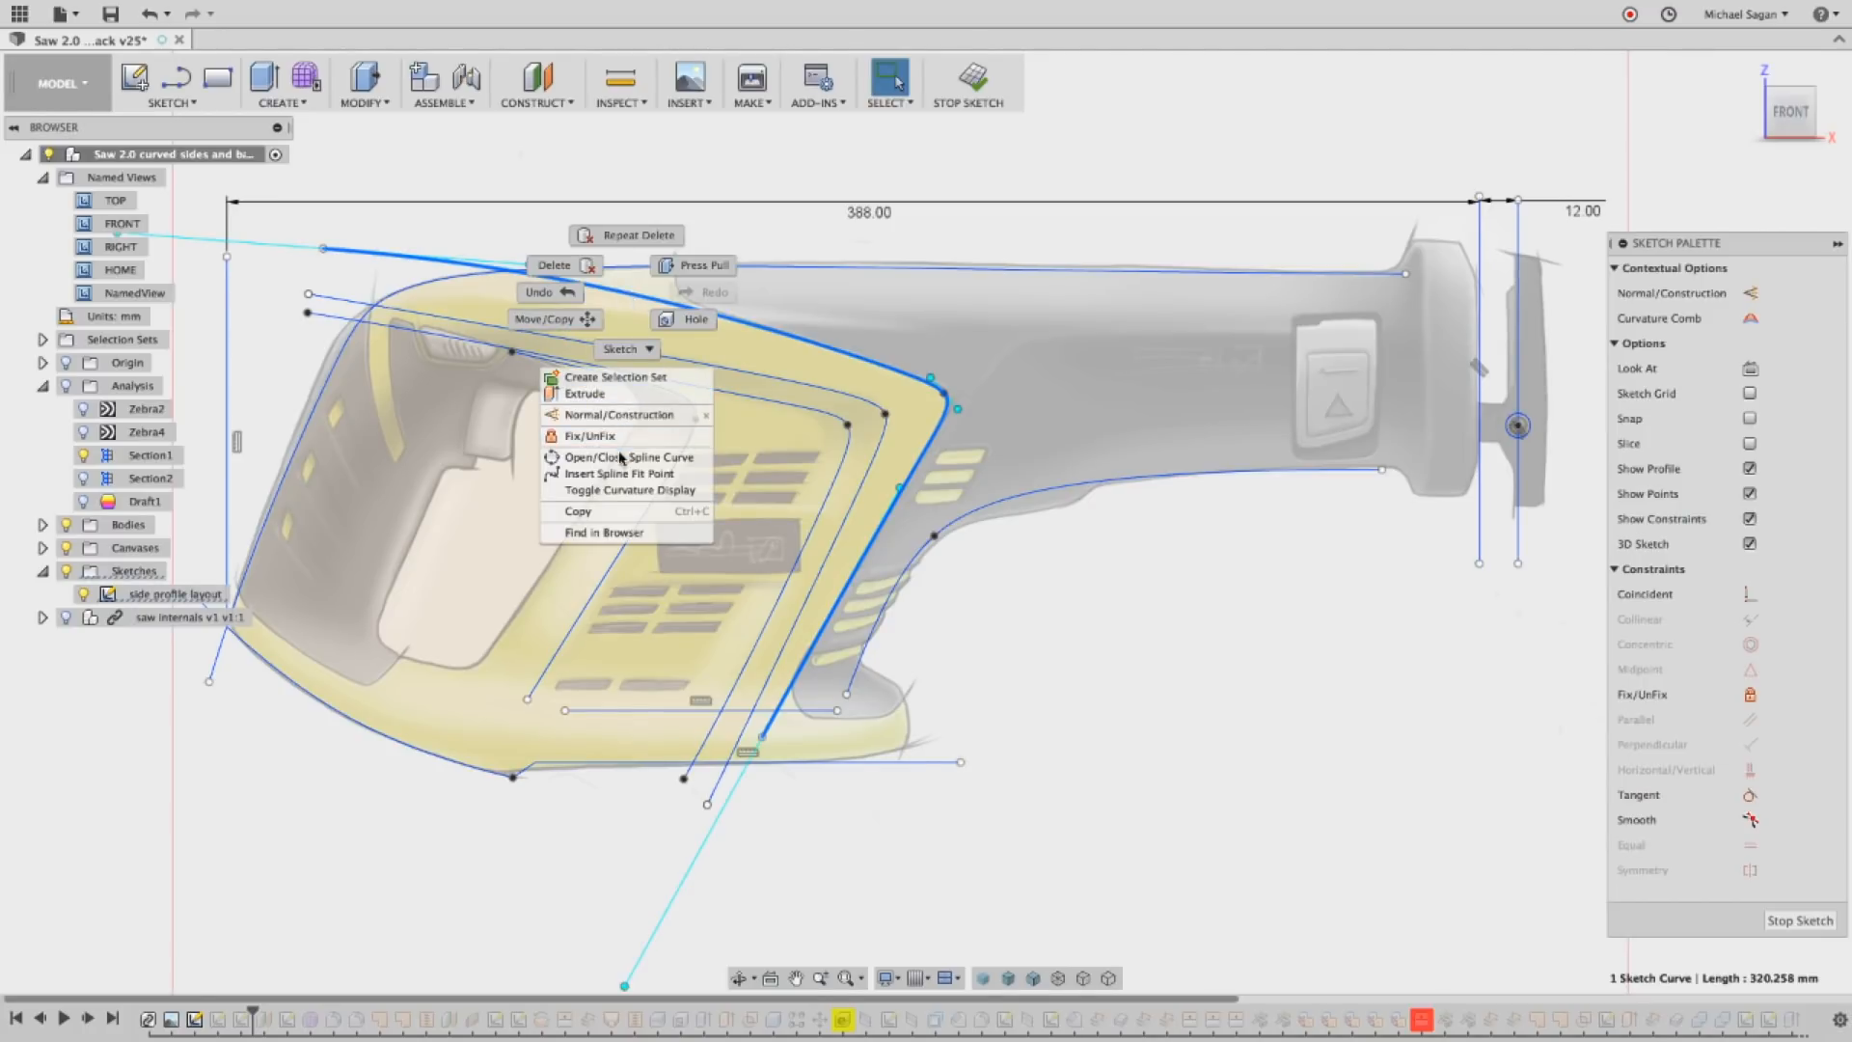
pyautogui.click(629, 490)
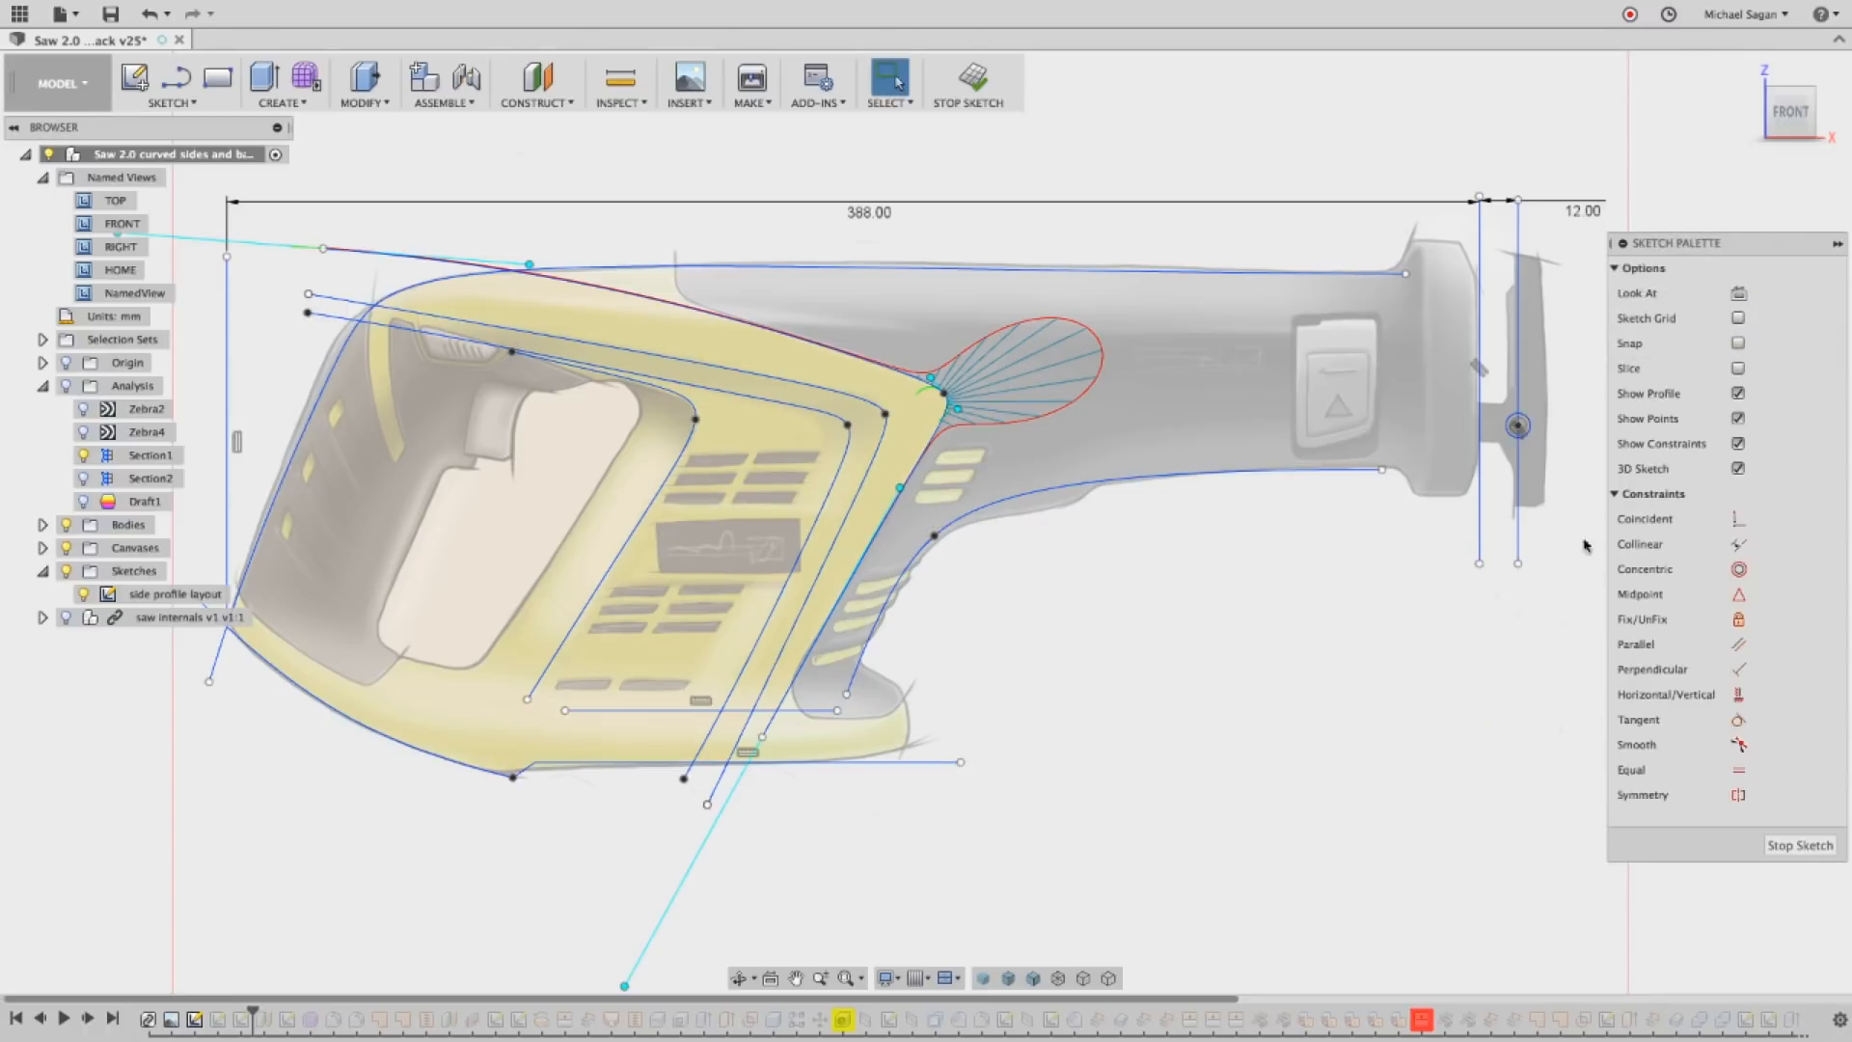
pyautogui.click(1838, 243)
pyautogui.write('s')
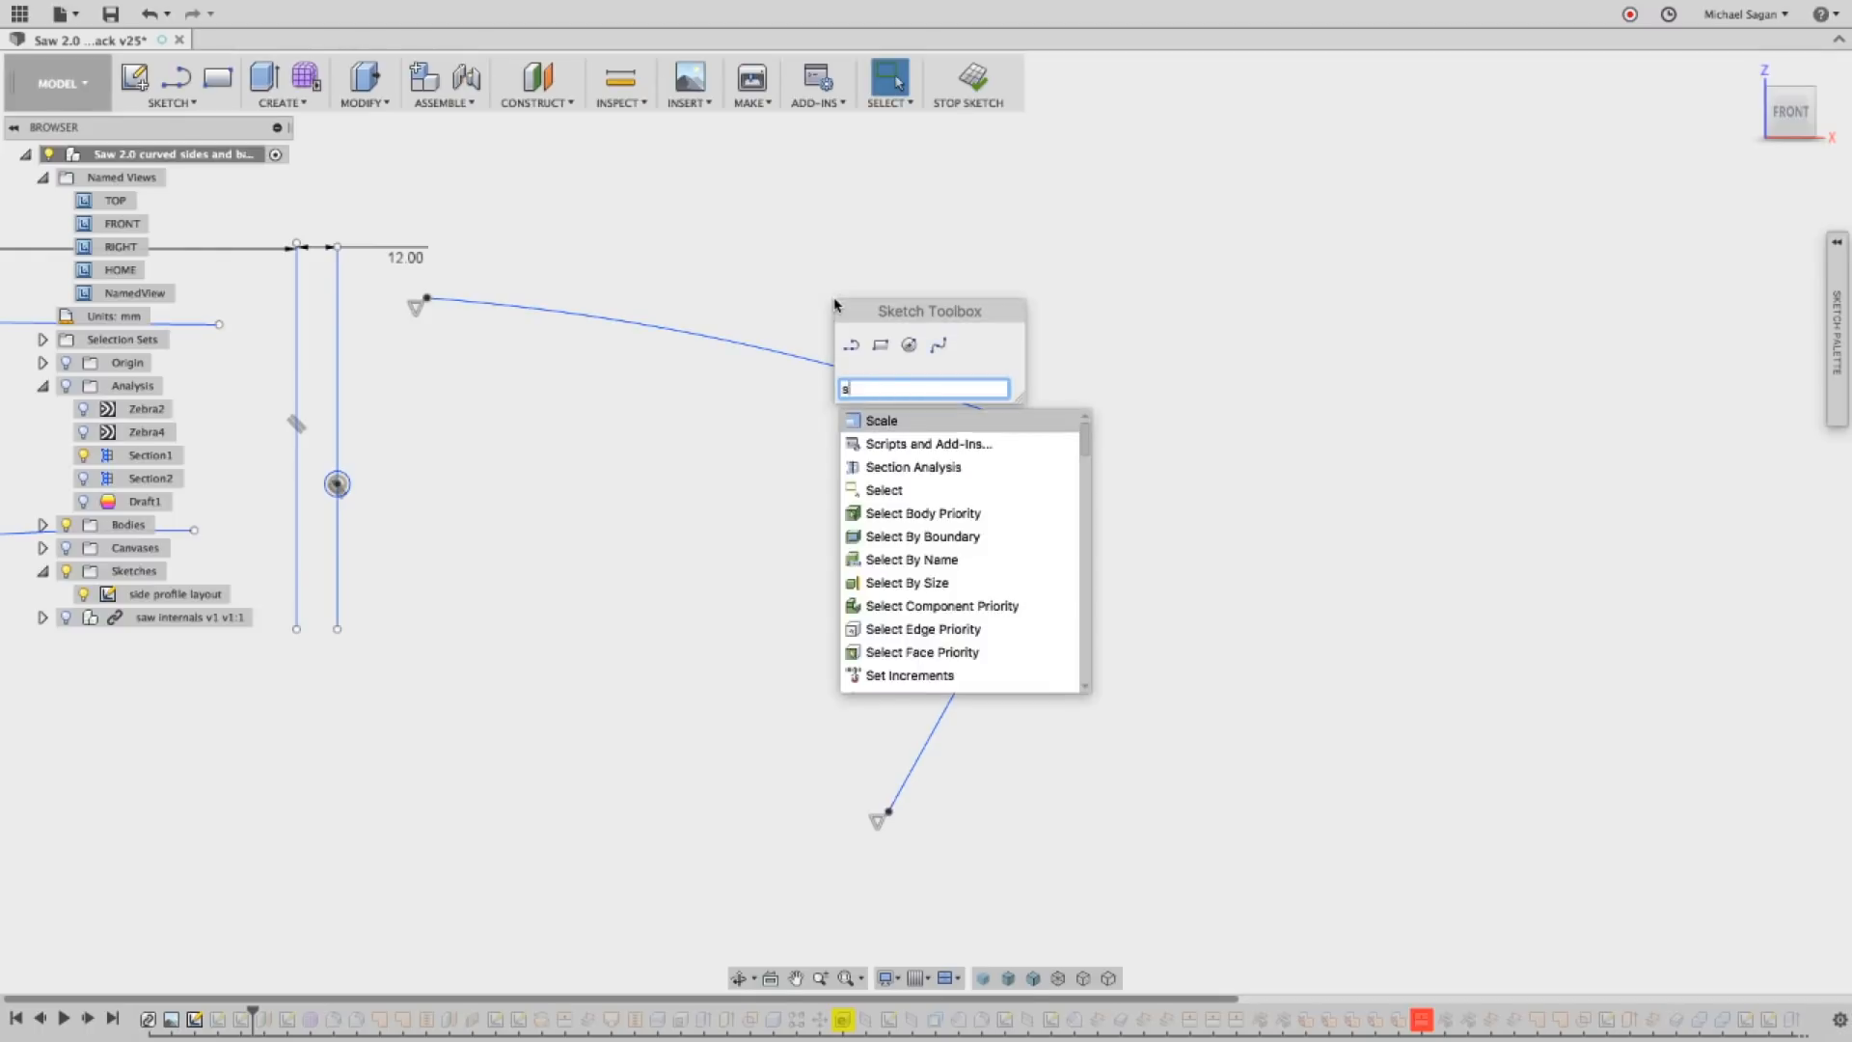
# Search the Sketch Toolbox for 'spline' to start a multi-point spline.
pyautogui.write('pline')
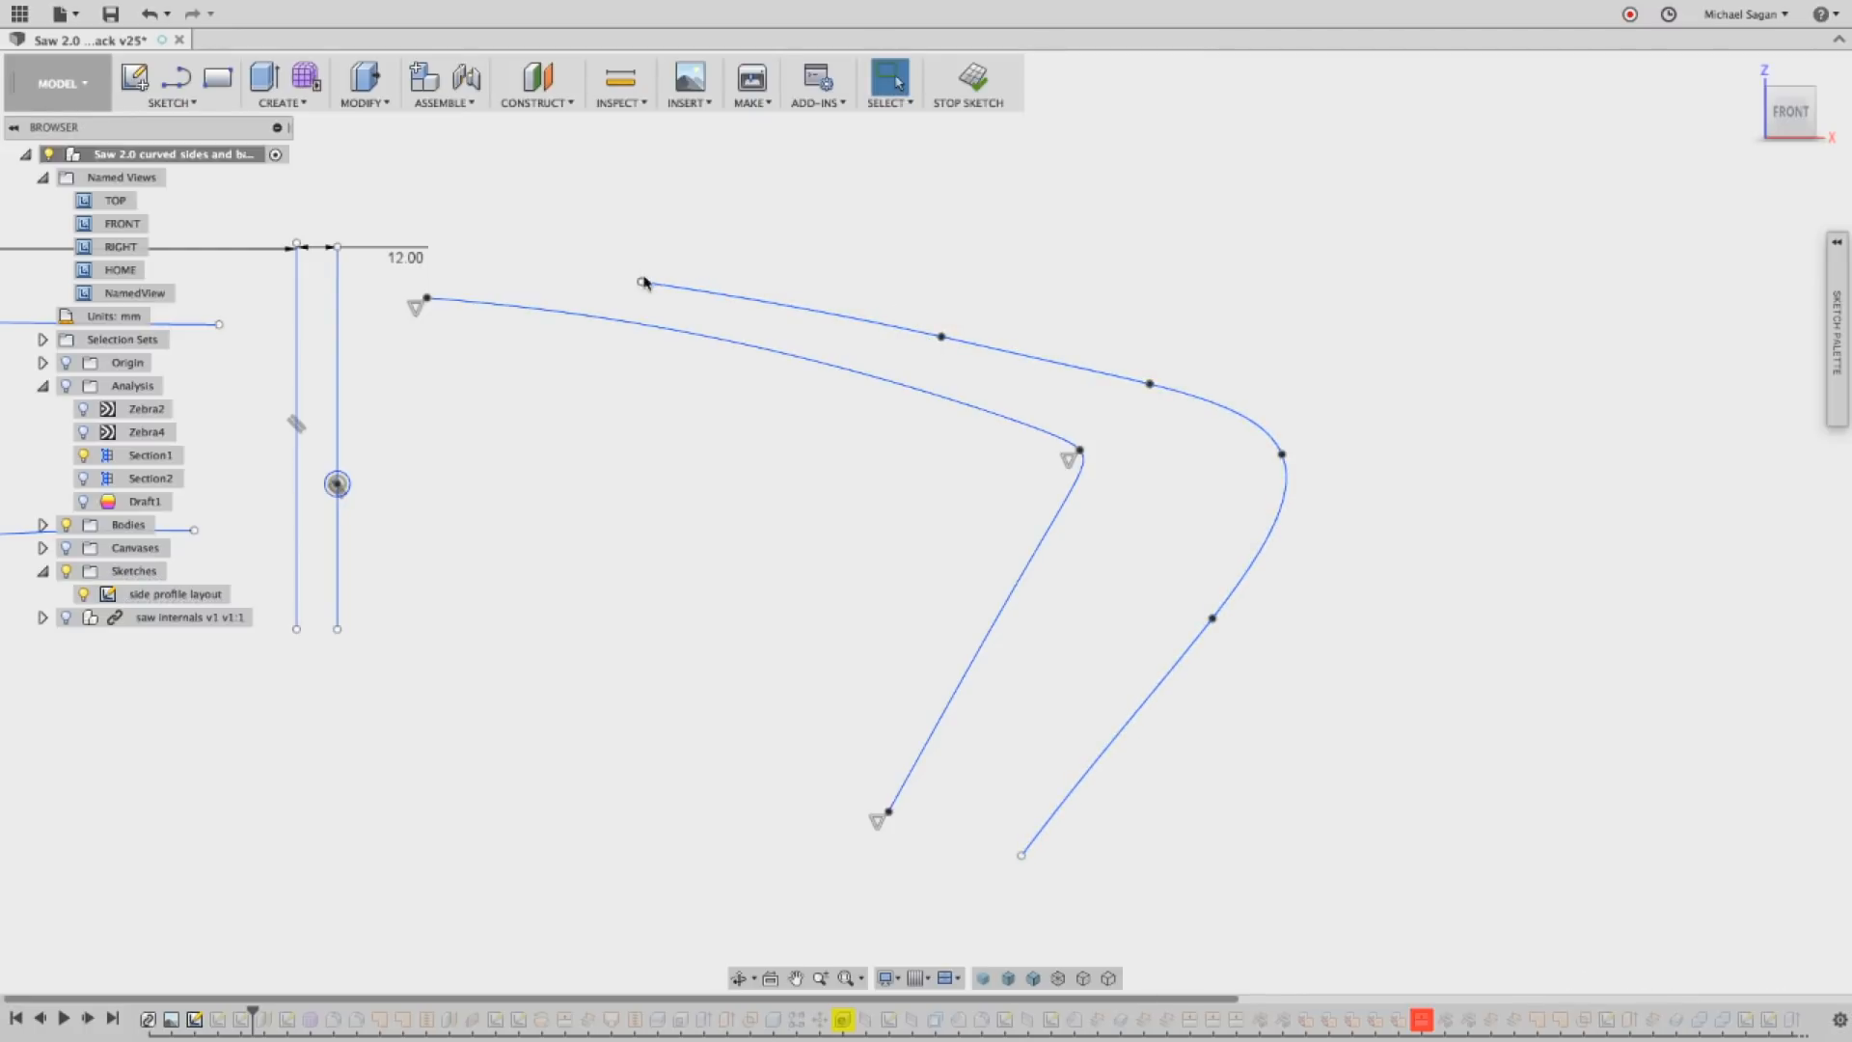
# Drag the new multi-point spline's start point into position.
pyautogui.moveTo(644, 284); pyautogui.dragTo(510, 257)
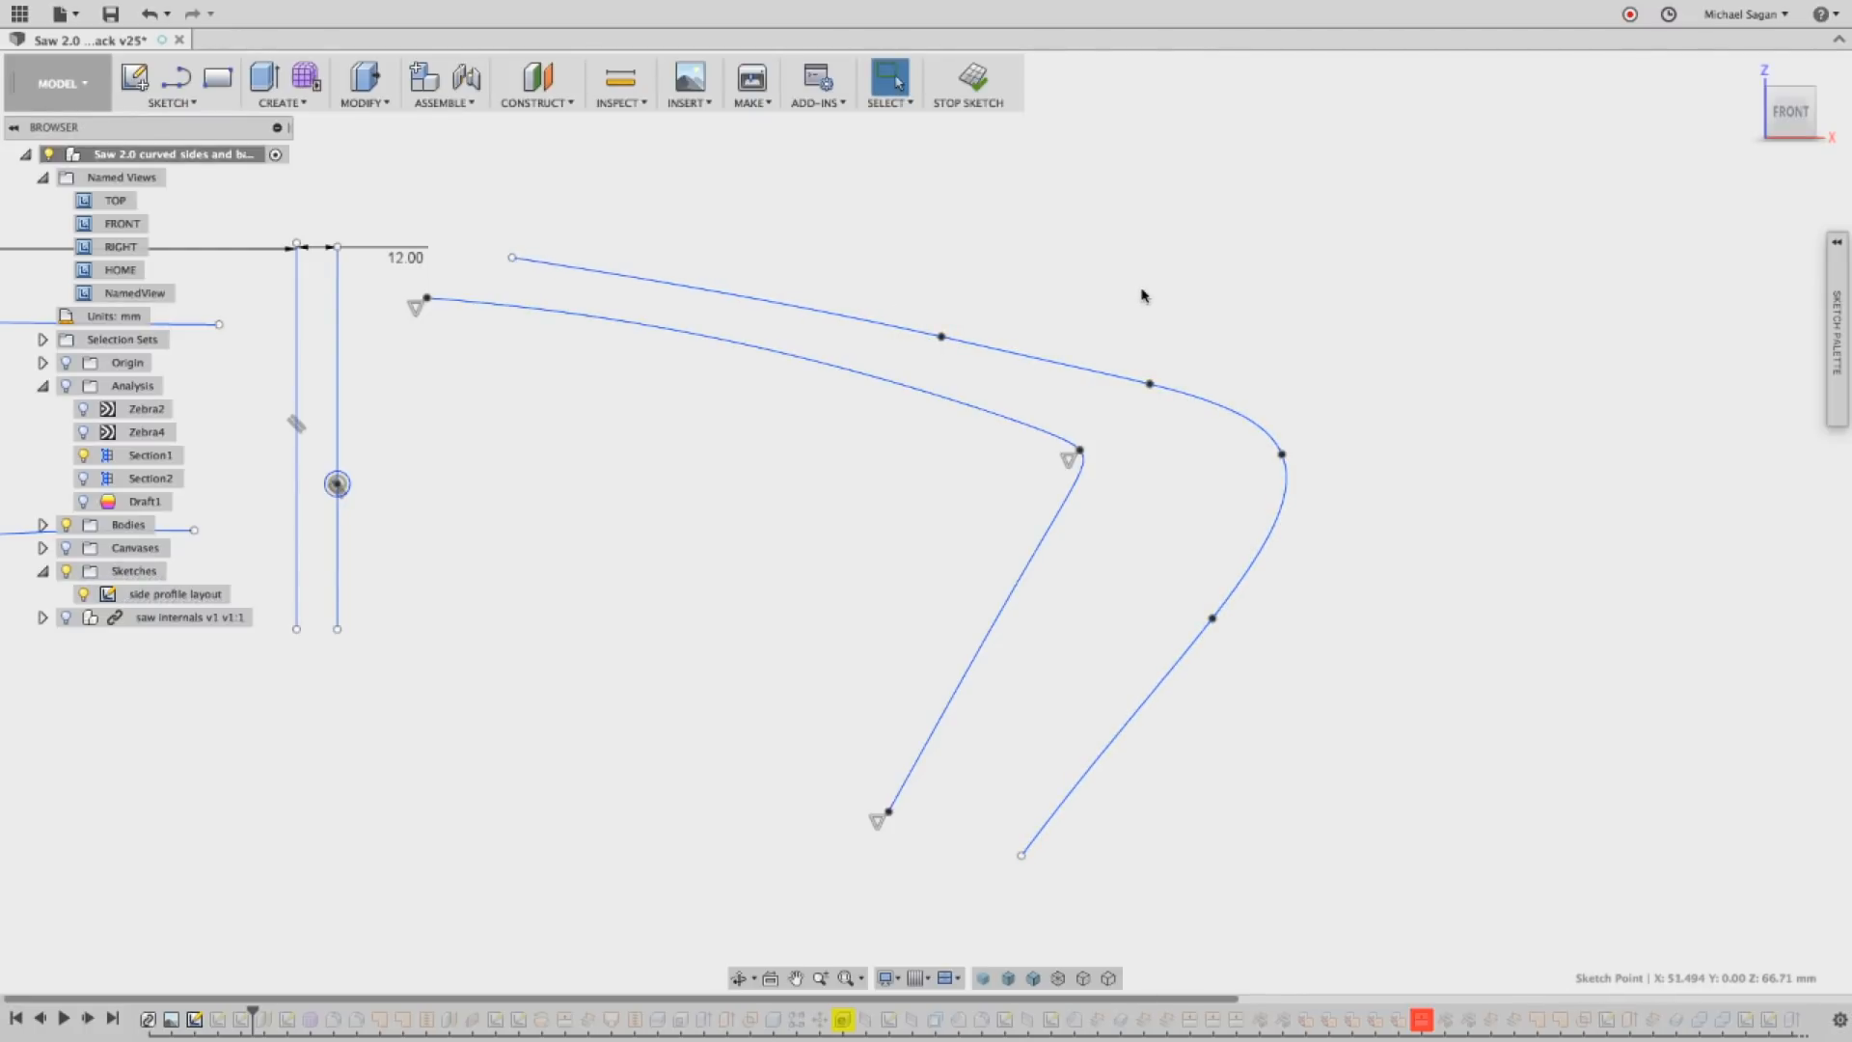
pyautogui.click(1235, 600)
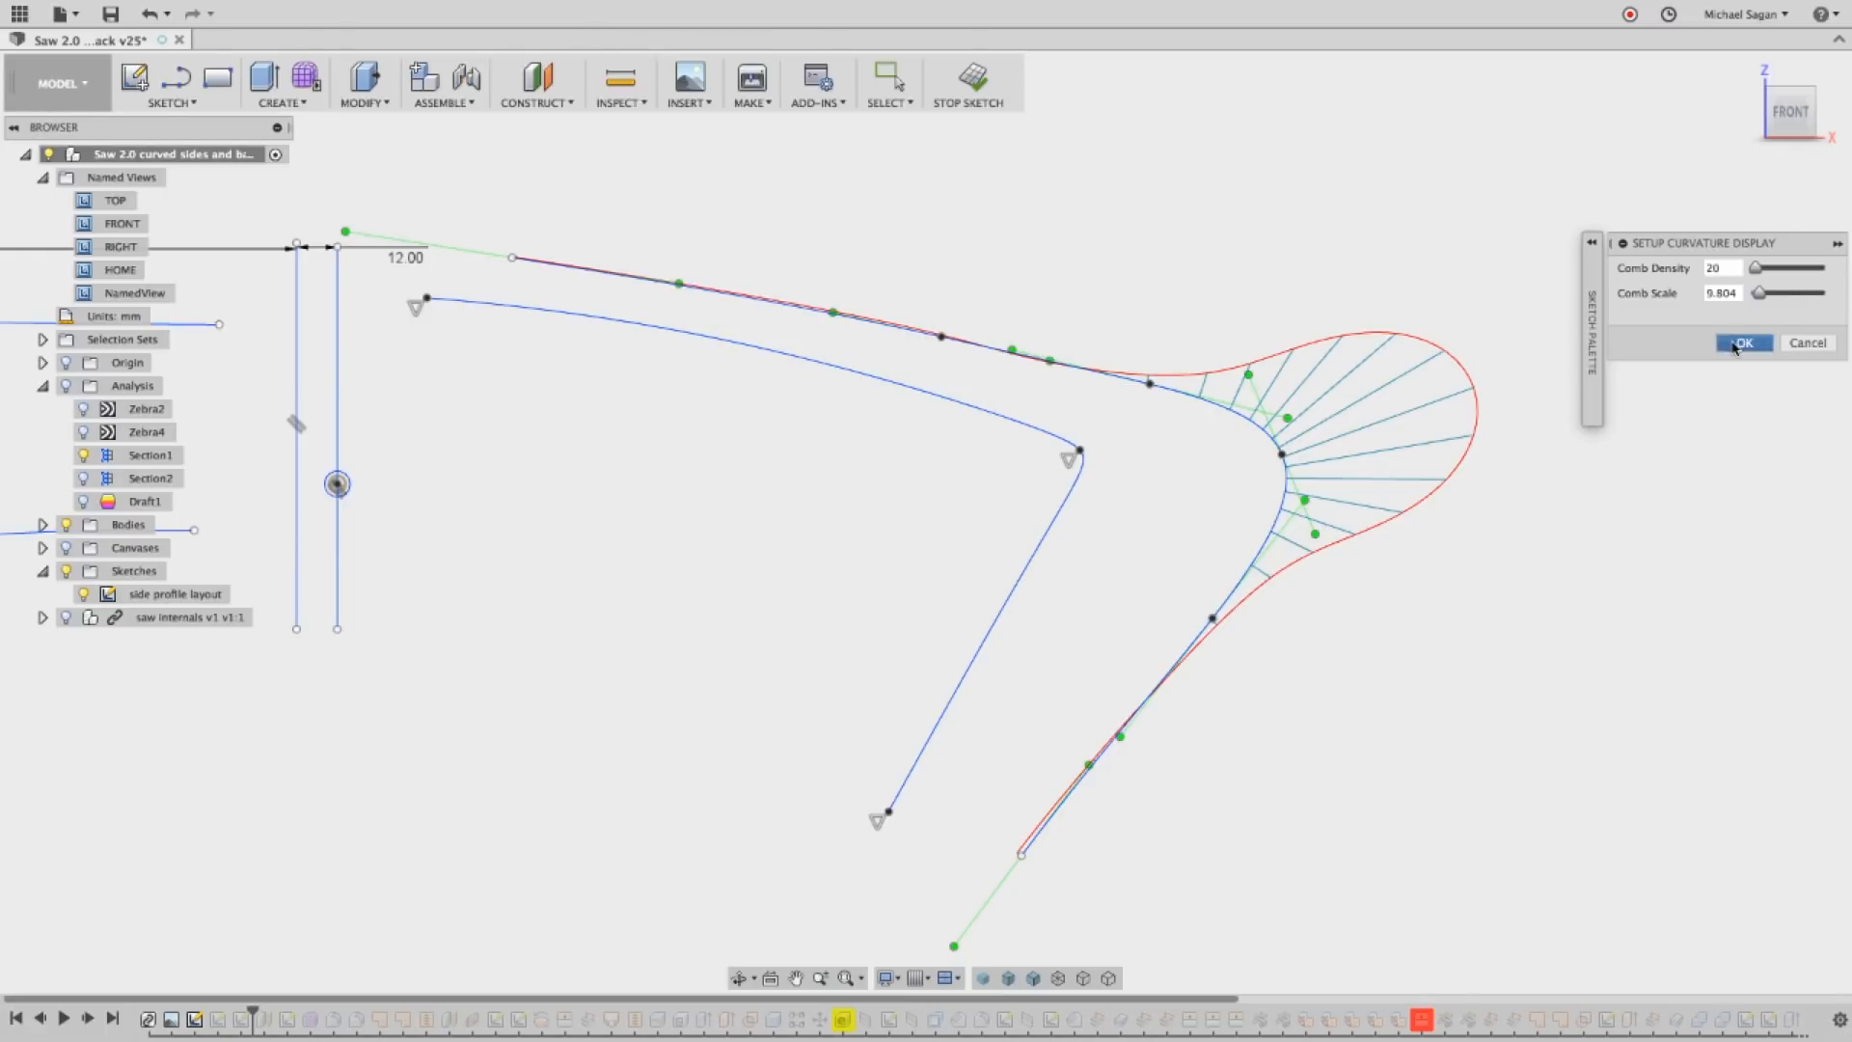
# Show the curvature comb on the three-point spline and select the multi-point spline for comparison.
pyautogui.rightClick(1065, 430)
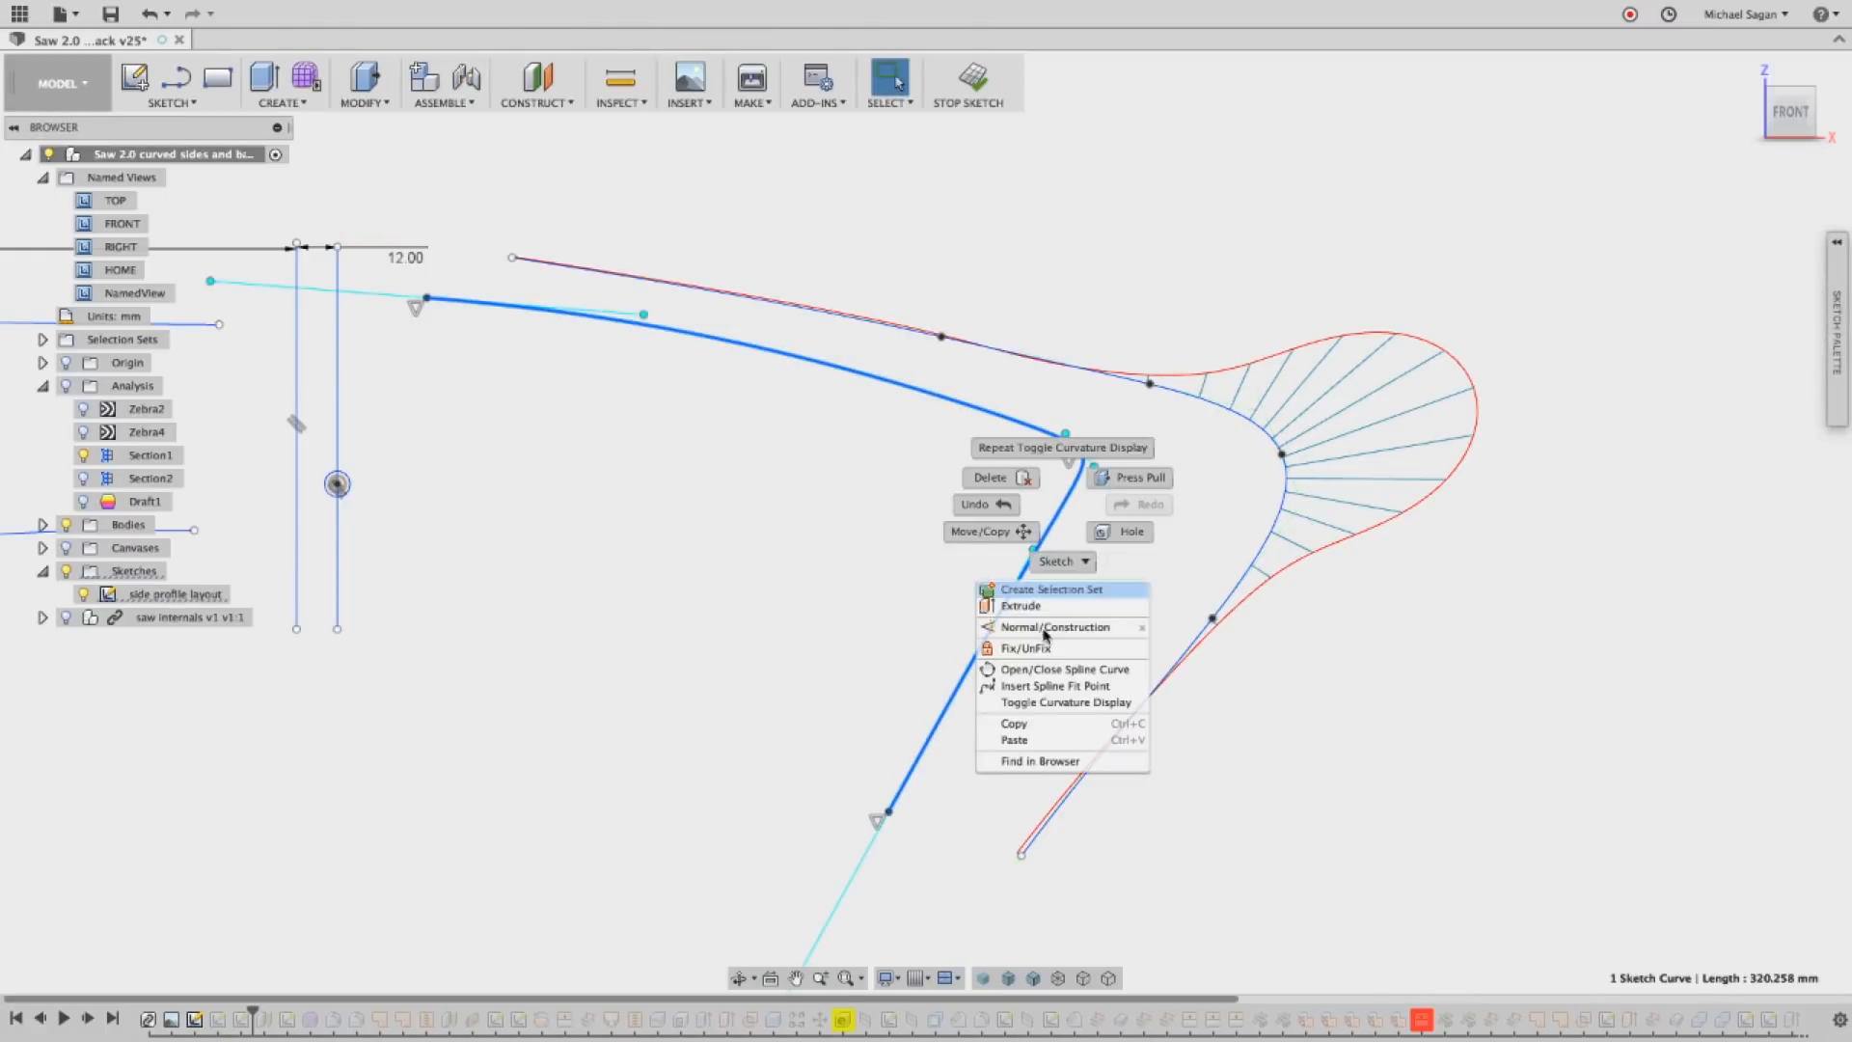
pyautogui.click(1065, 702)
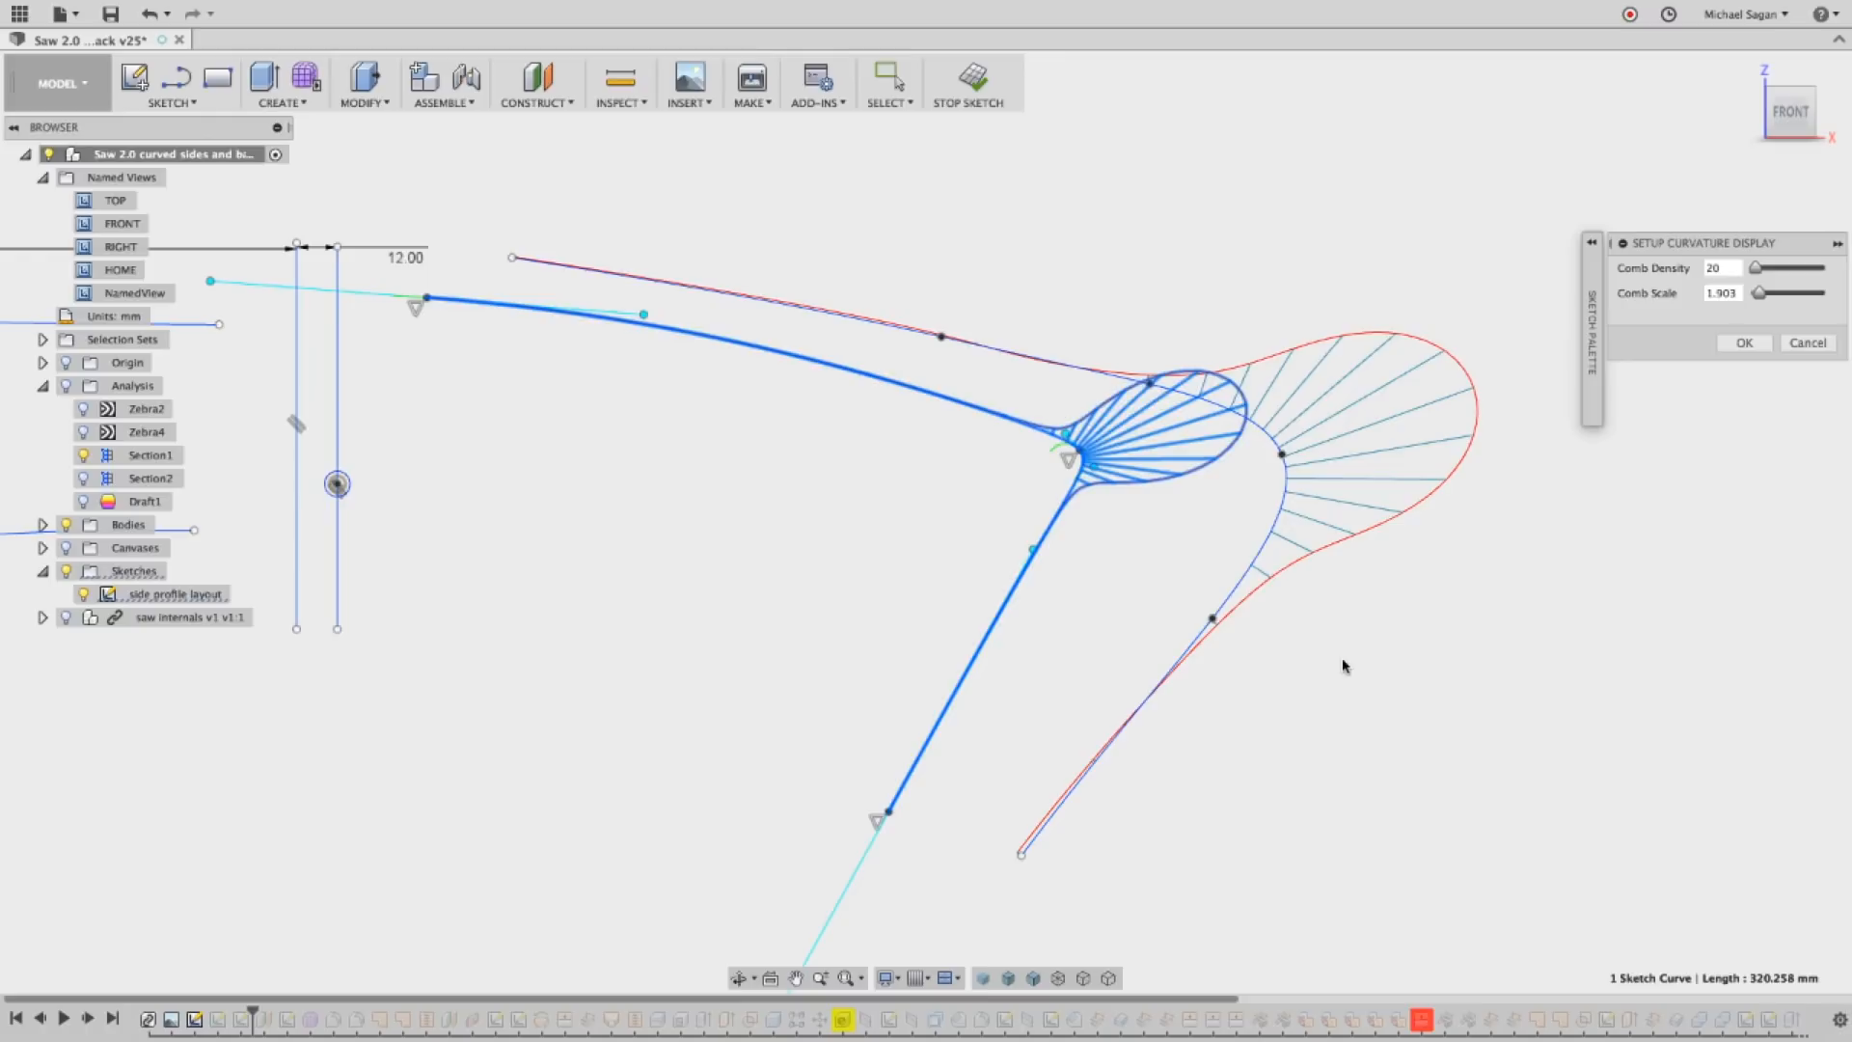
pyautogui.click(1358, 658)
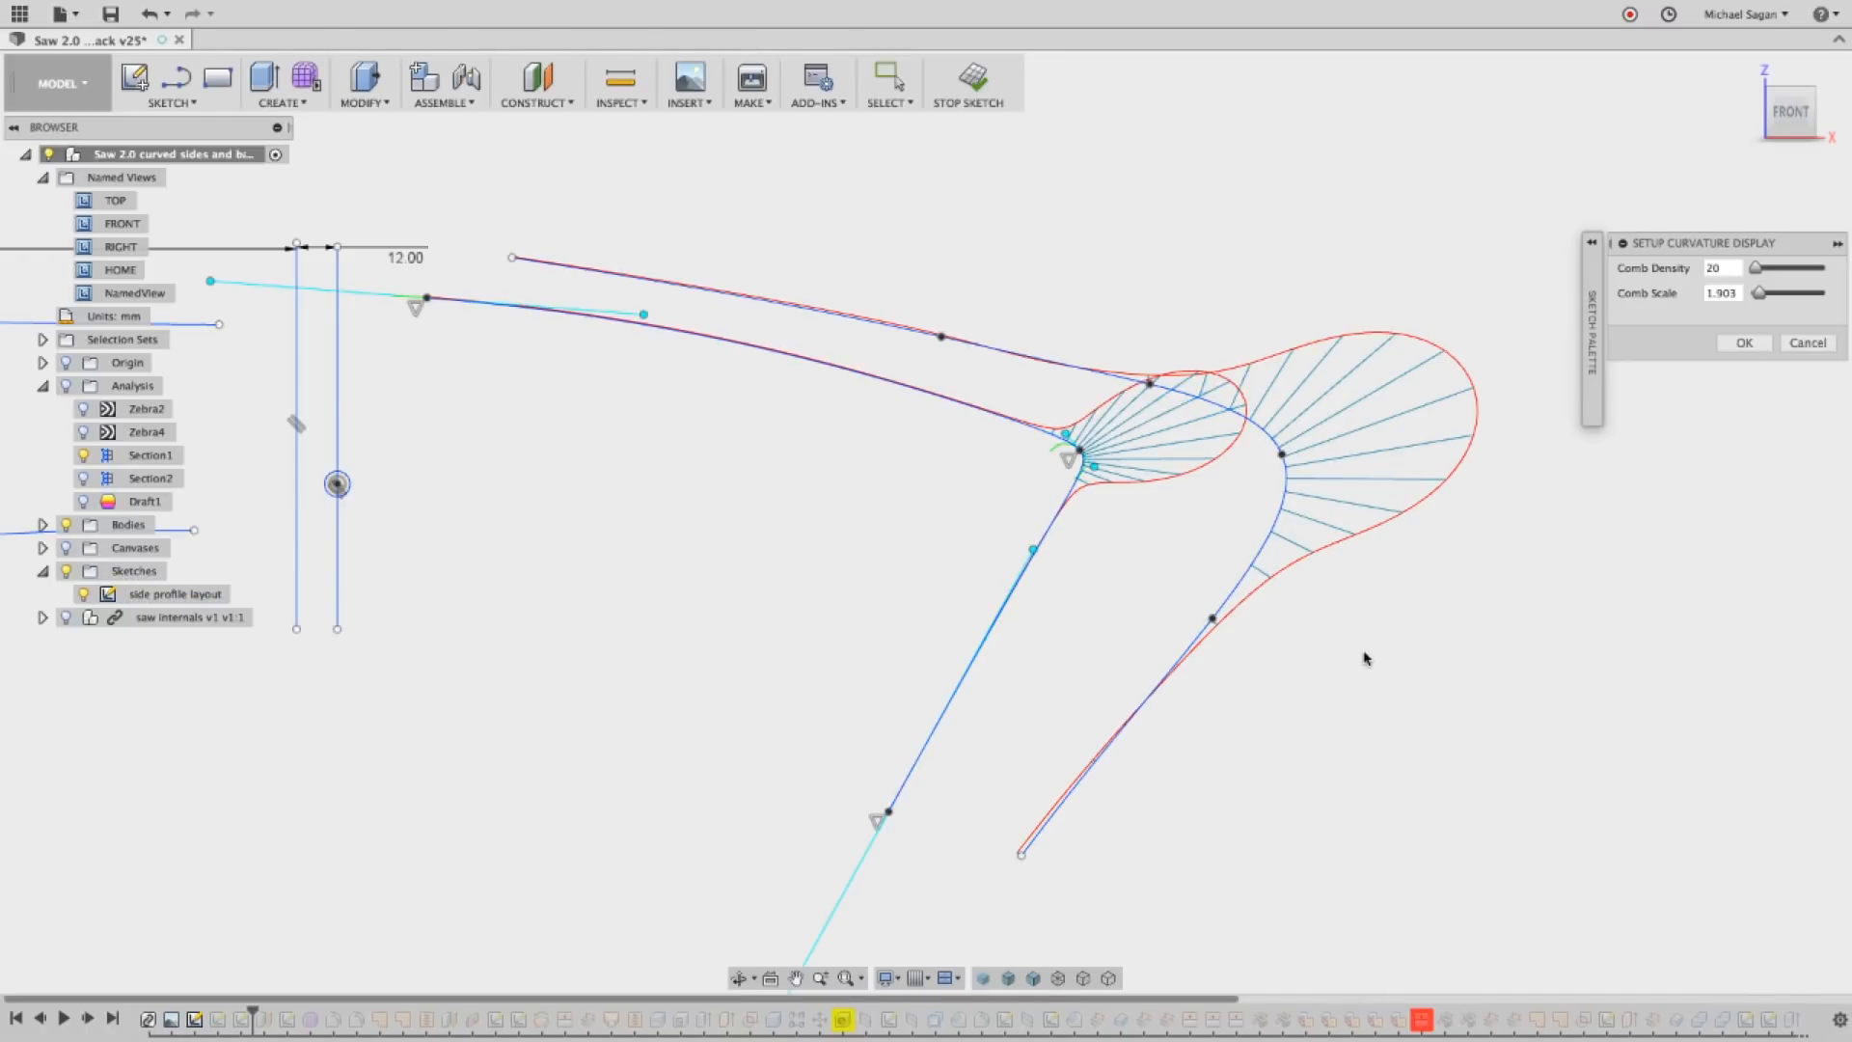
pyautogui.moveTo(1156, 297)
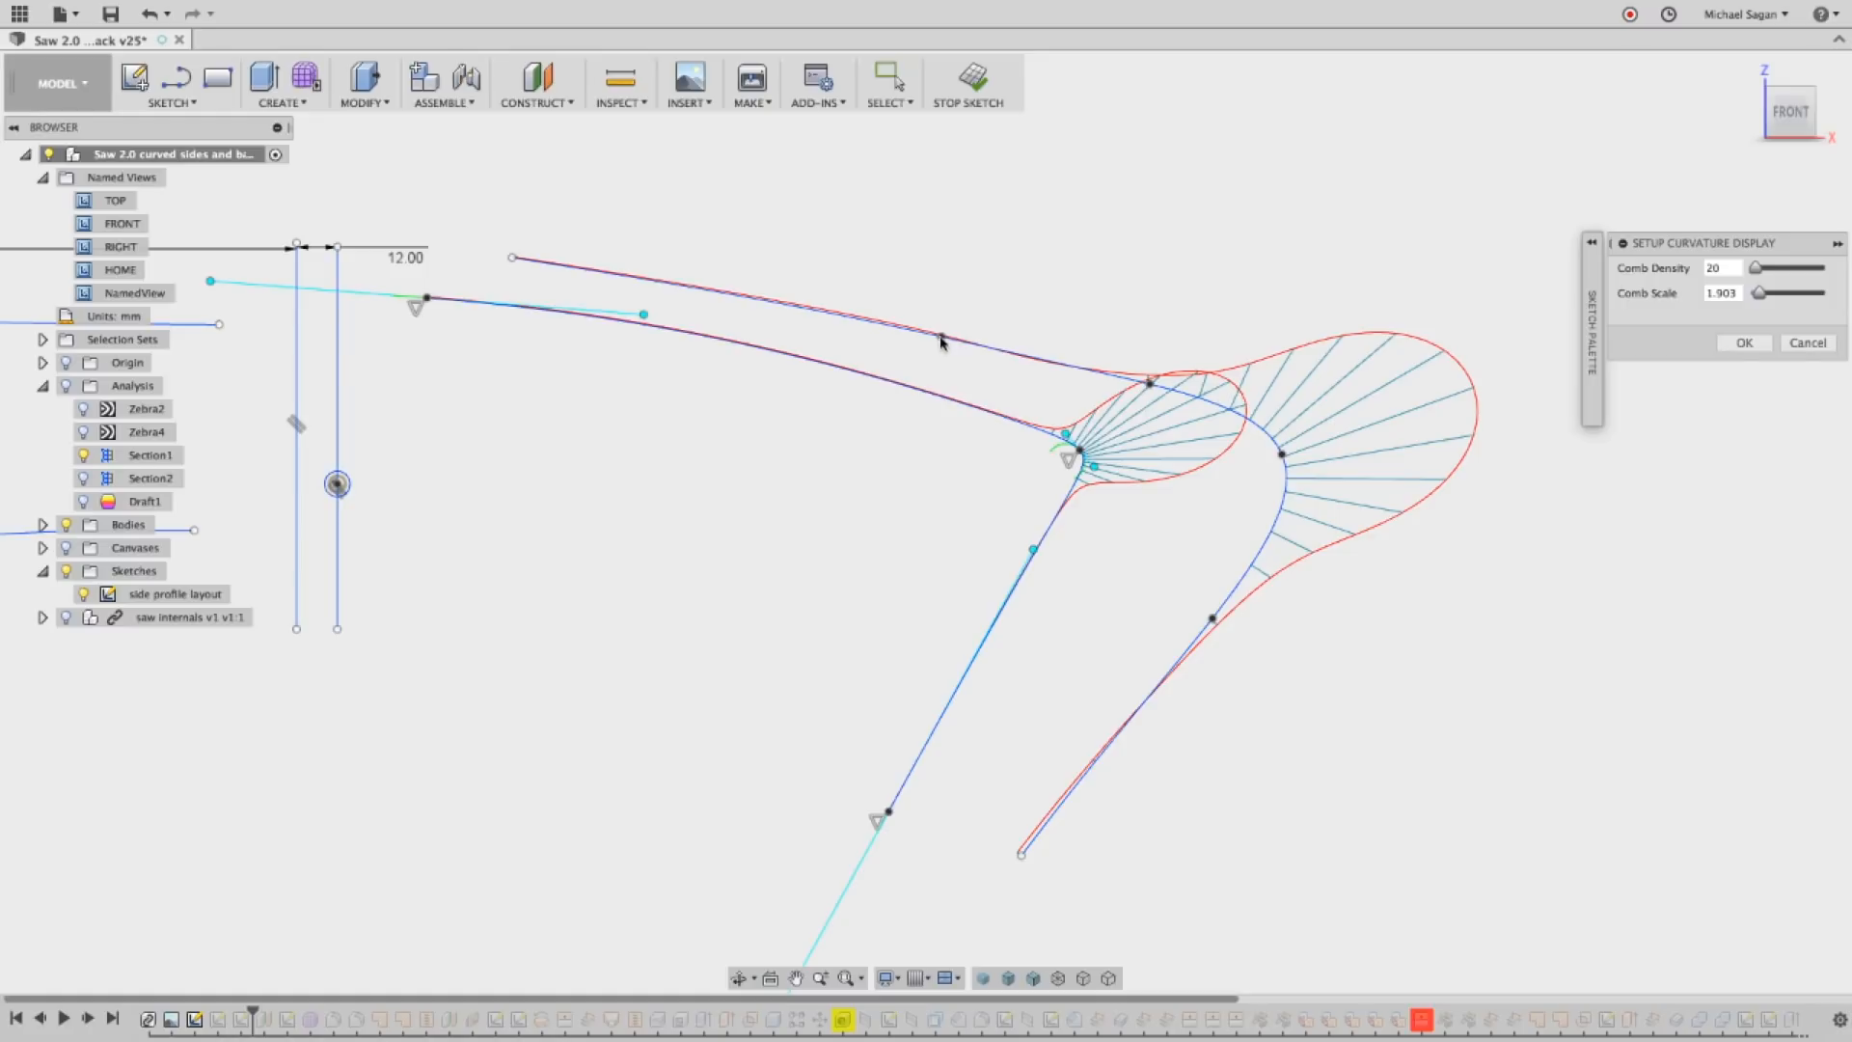
pyautogui.click(1744, 342)
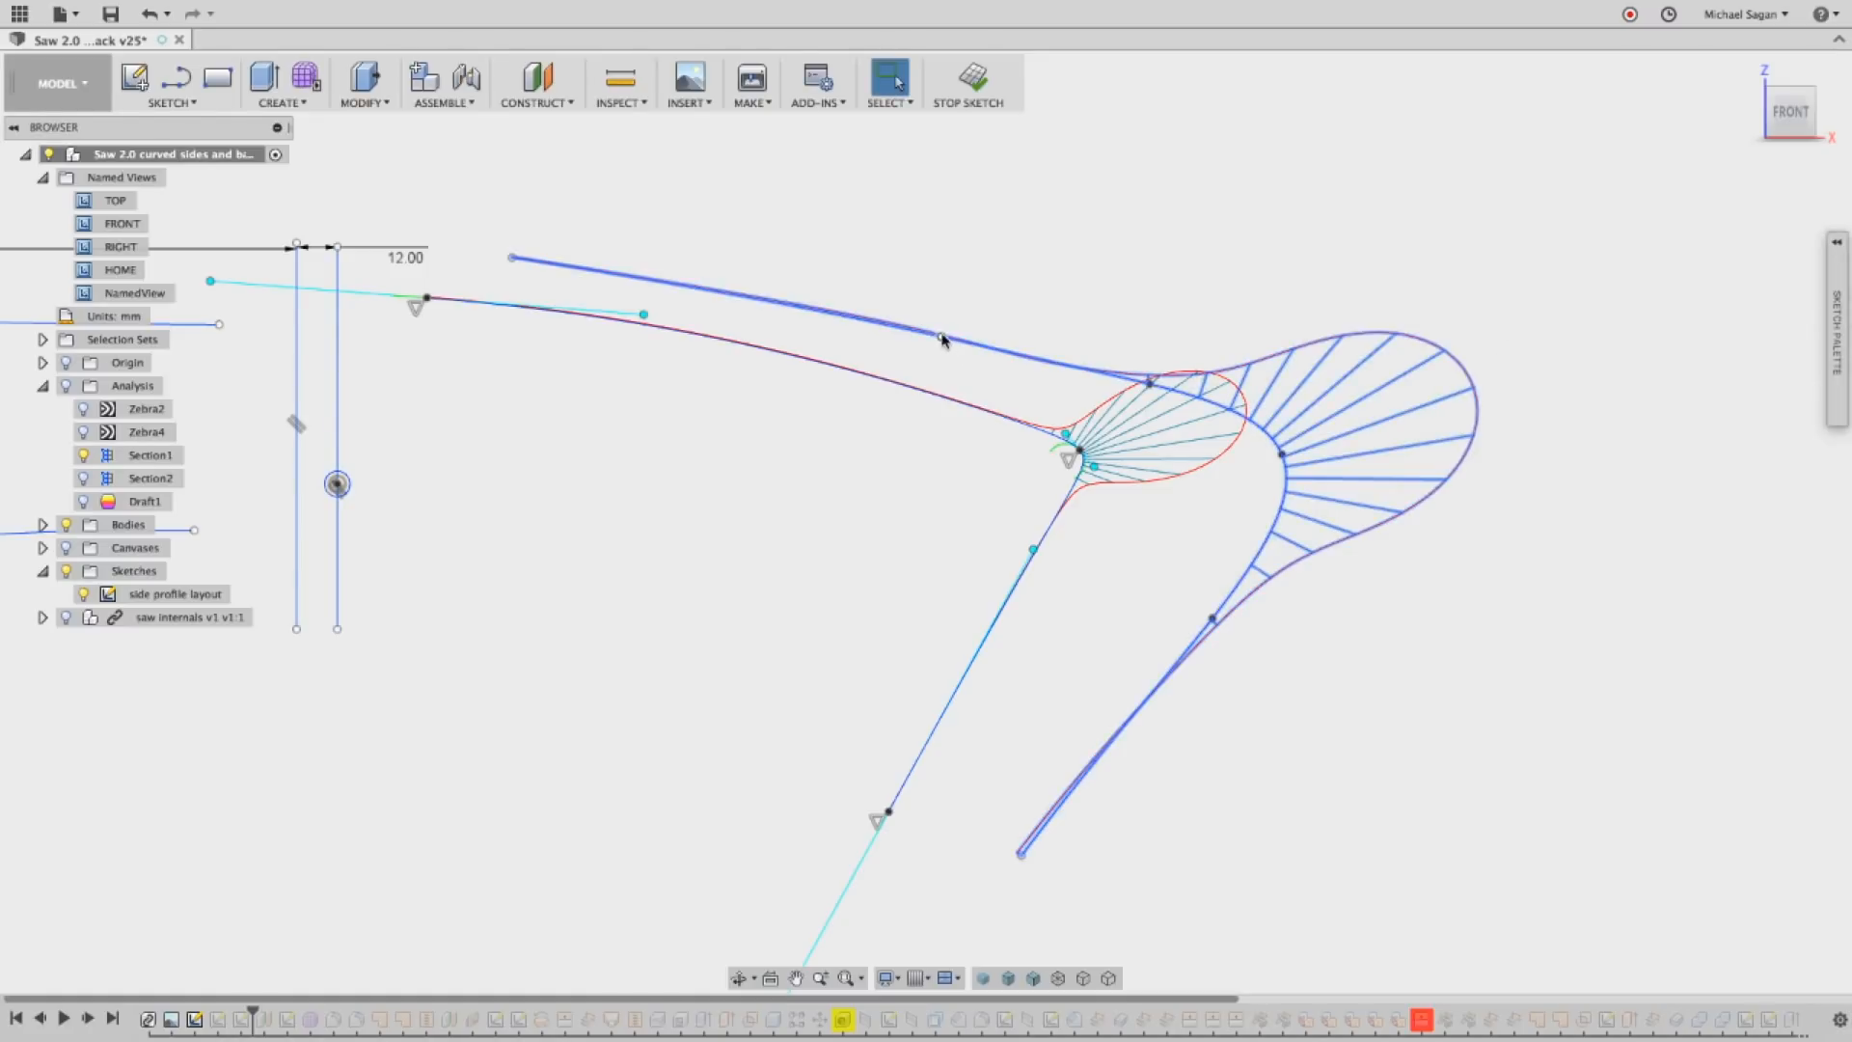